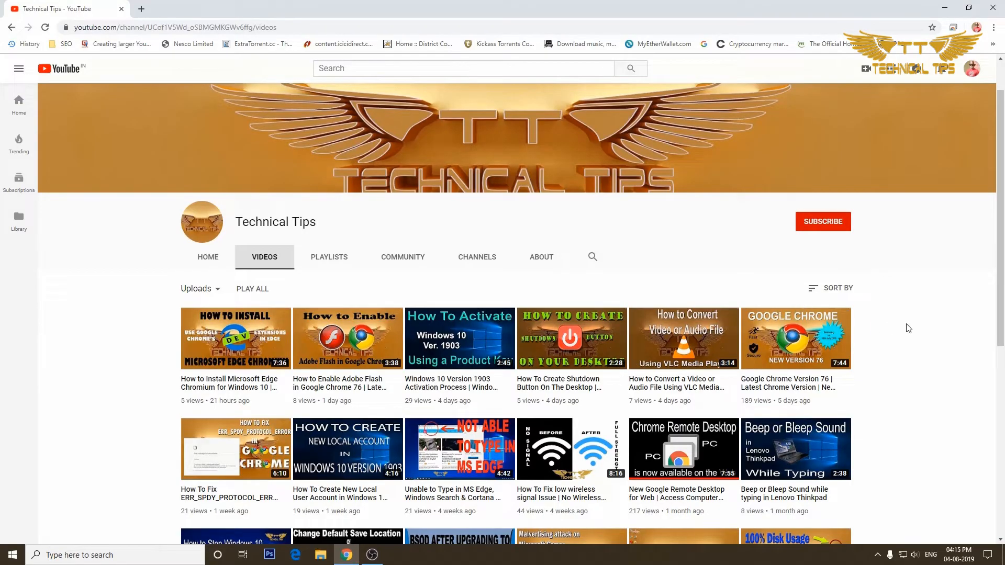
mouse_move(821, 228)
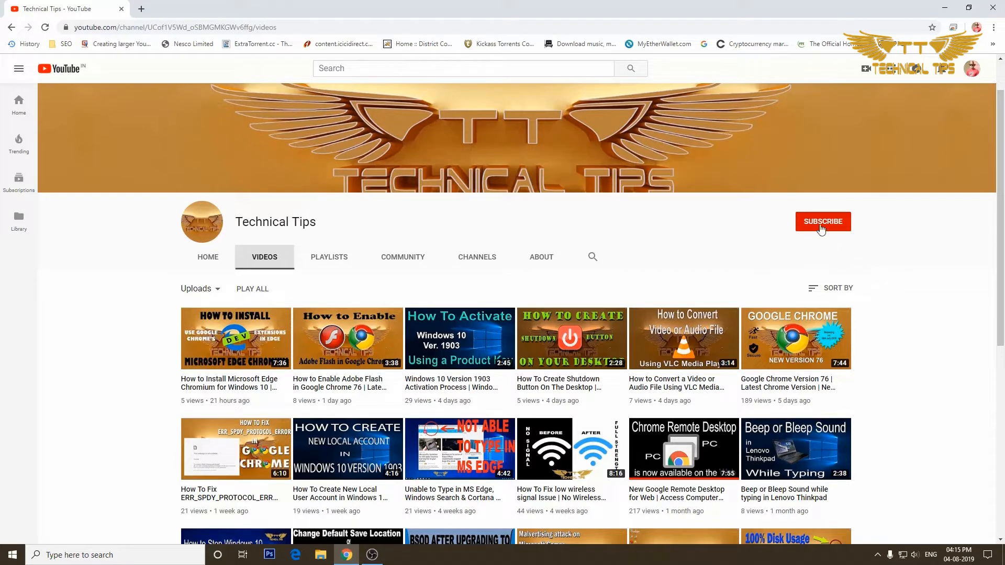
Subscribe to the Technical Tips channel on YouTube.
left_click(823, 222)
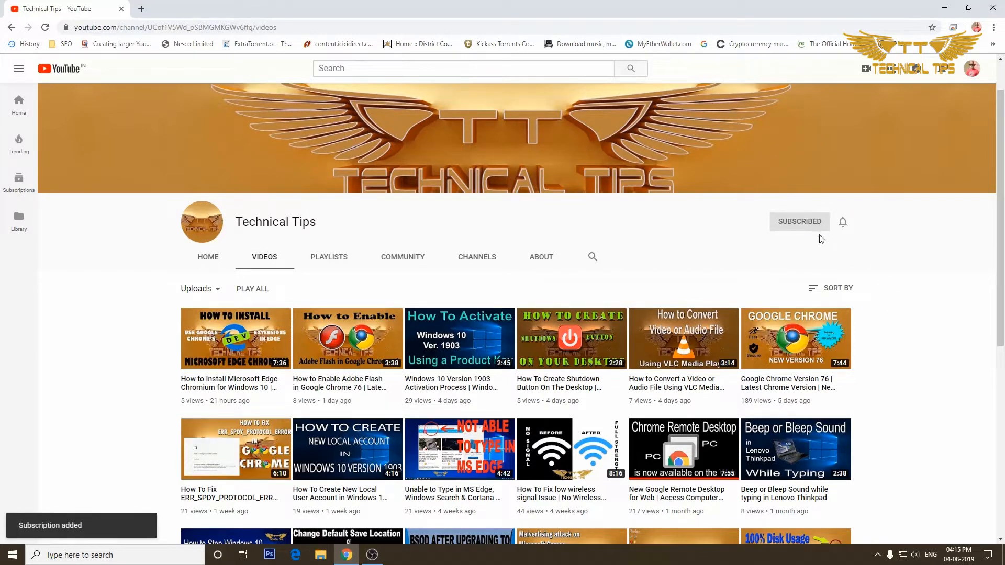
mouse_move(847, 236)
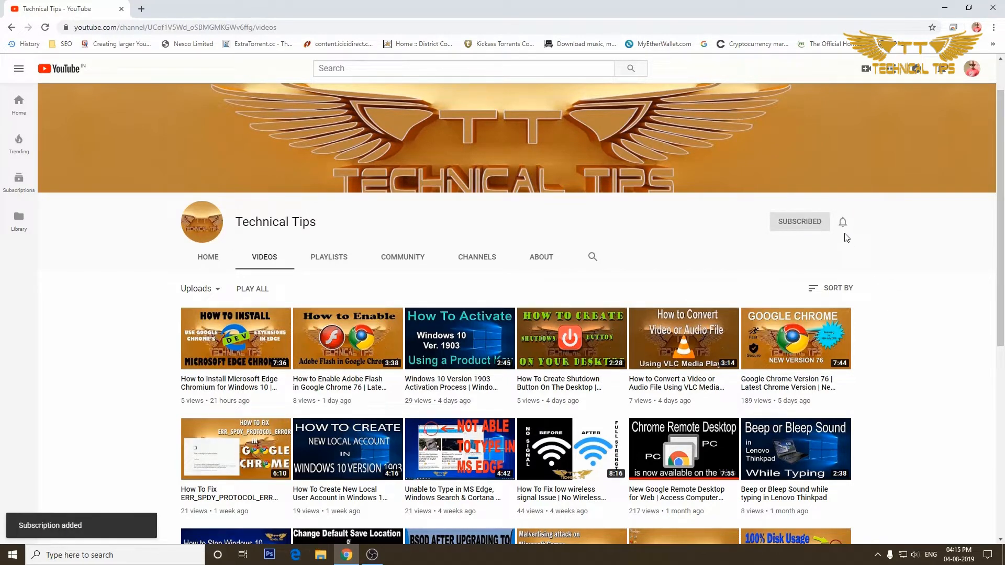
mouse_move(843, 223)
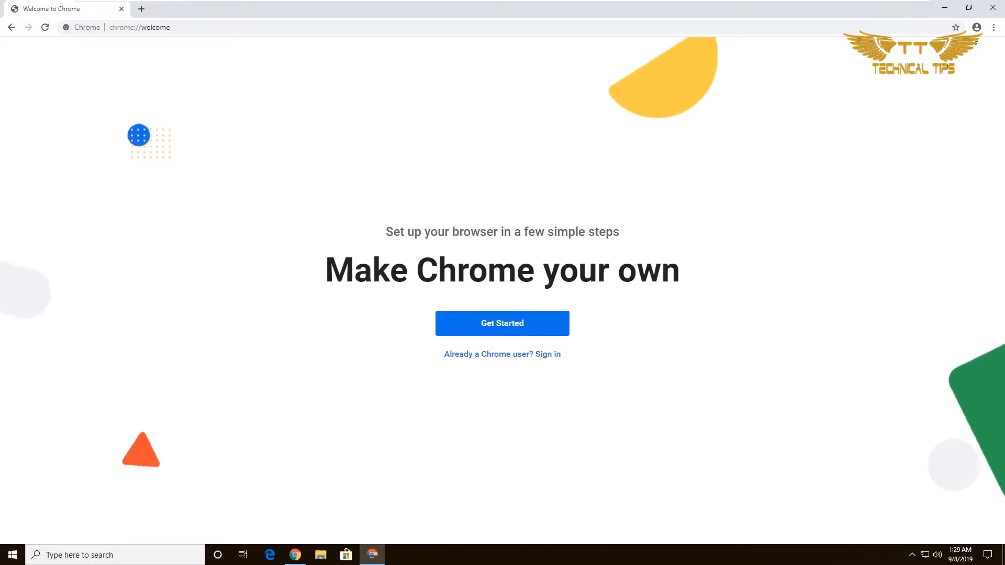
Arrange the two Chrome windows side by side, each on the new tab page.
left_click(977, 27)
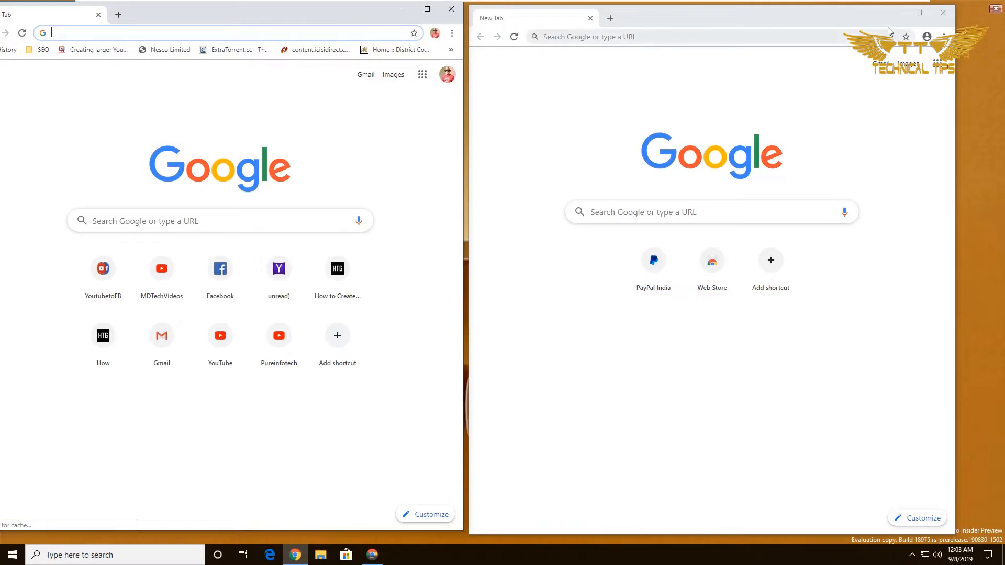
Show About Google Chrome in the right window and highlight version 77.0.3865.70 beta.
left_click(943, 35)
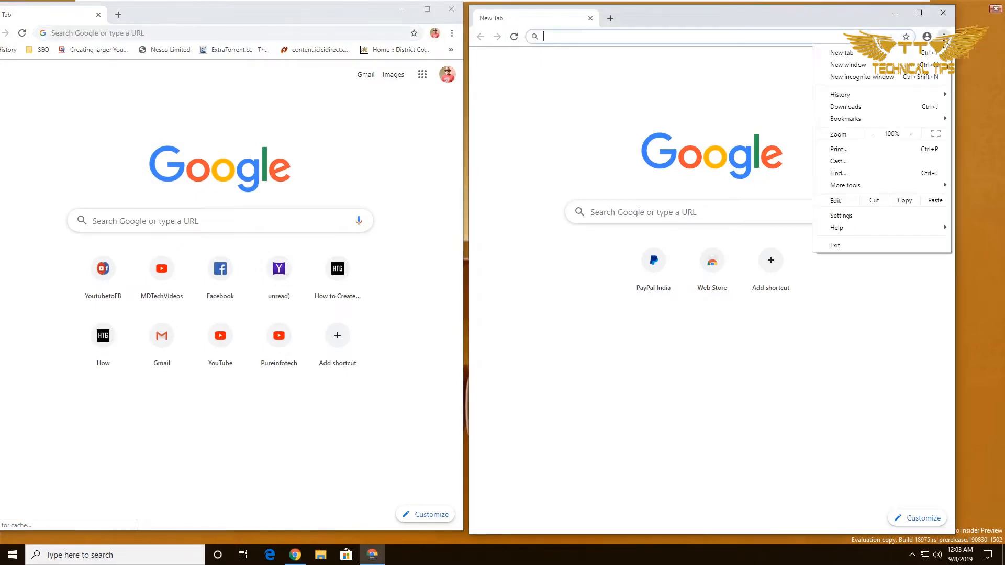
mouse_move(845, 228)
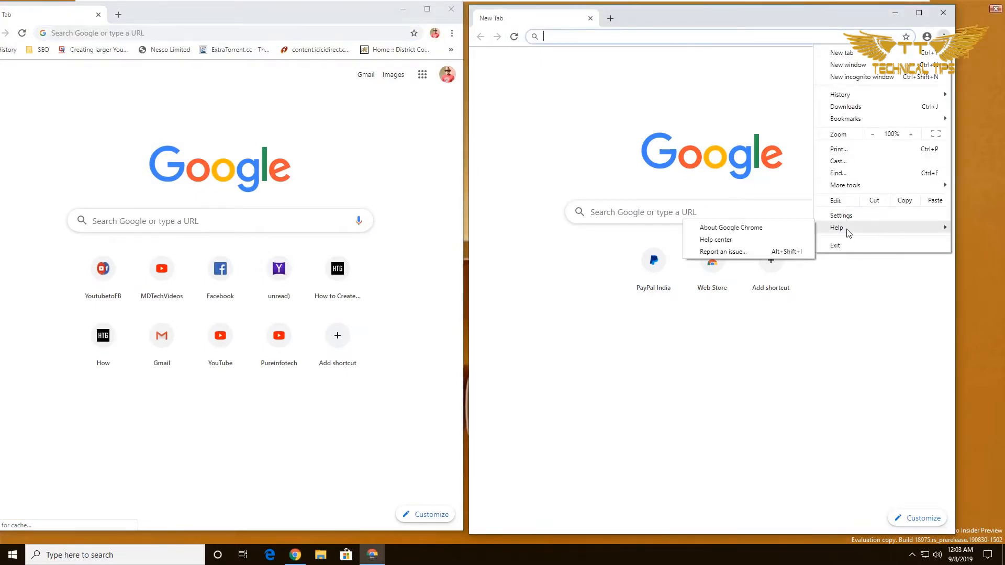
left_click(731, 227)
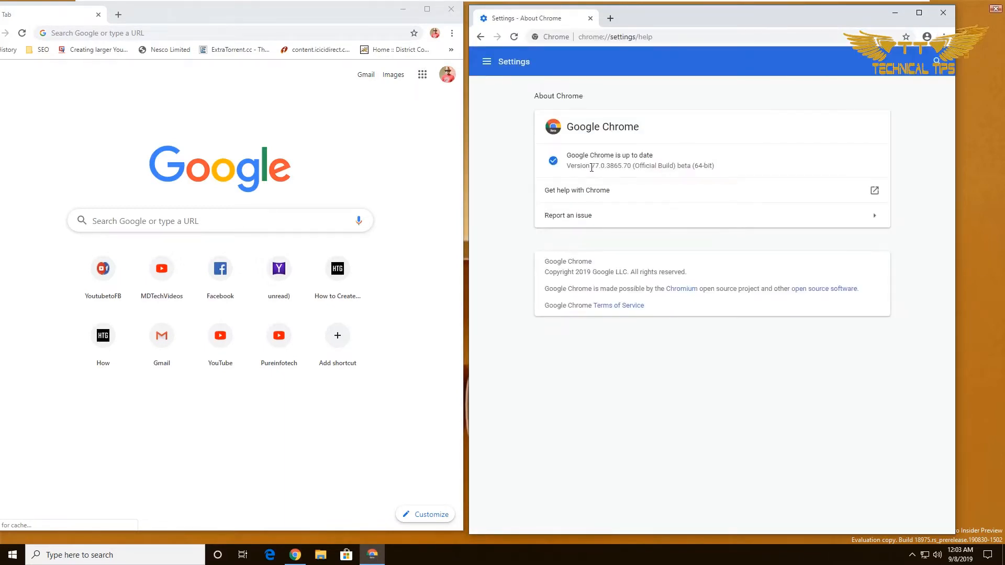
double_click(602, 166)
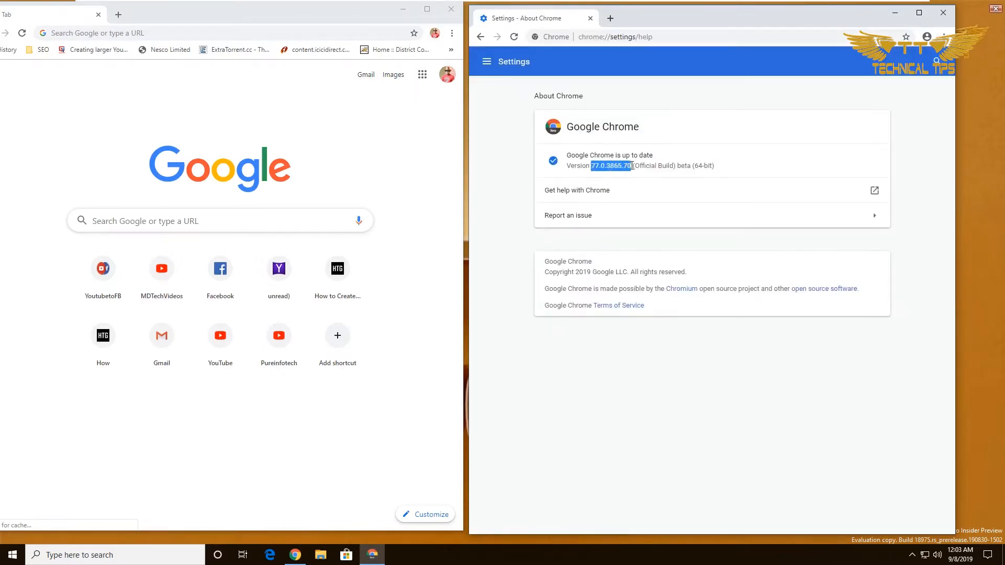
Show About Google Chrome in the left window to read its version.
left_click(453, 32)
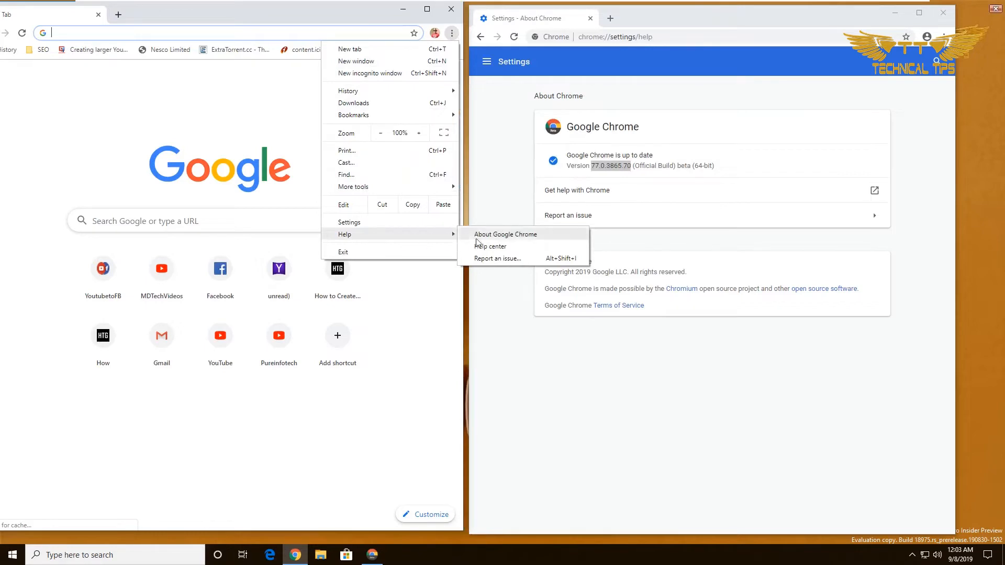
left_click(505, 235)
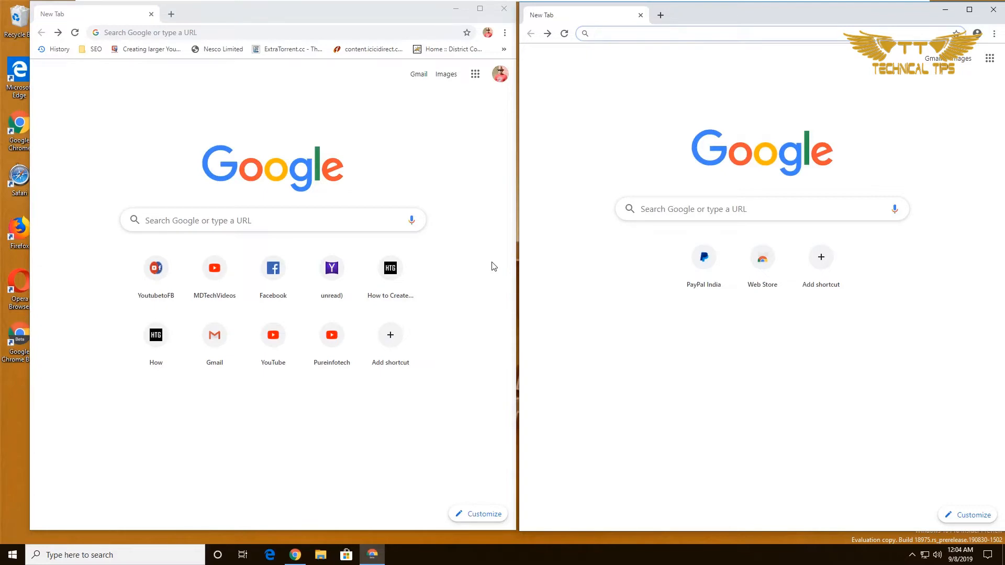
mouse_move(968, 491)
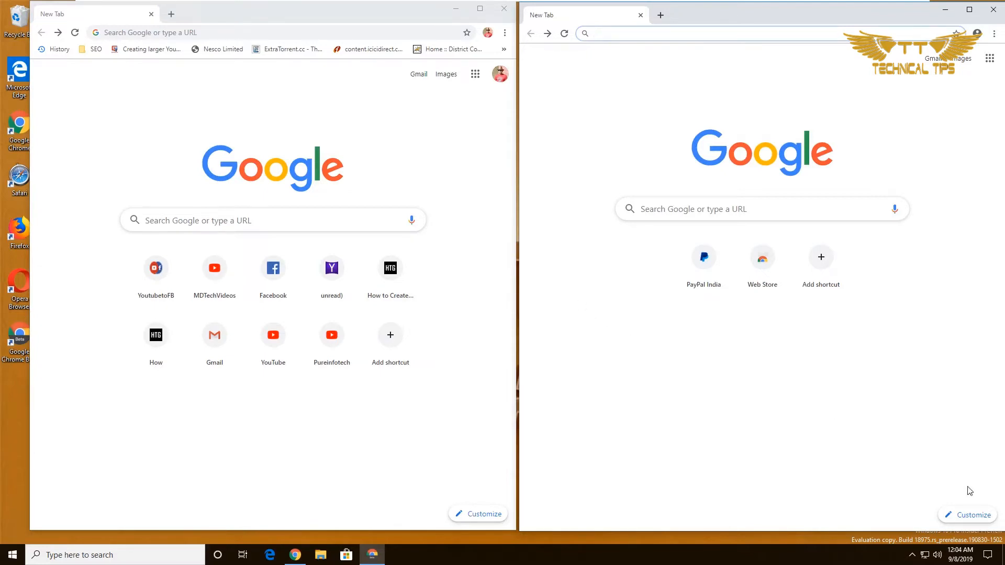
Show the Chrome backgrounds collection picker on the left and the beta's Customize this page panel on the right.
left_click(973, 515)
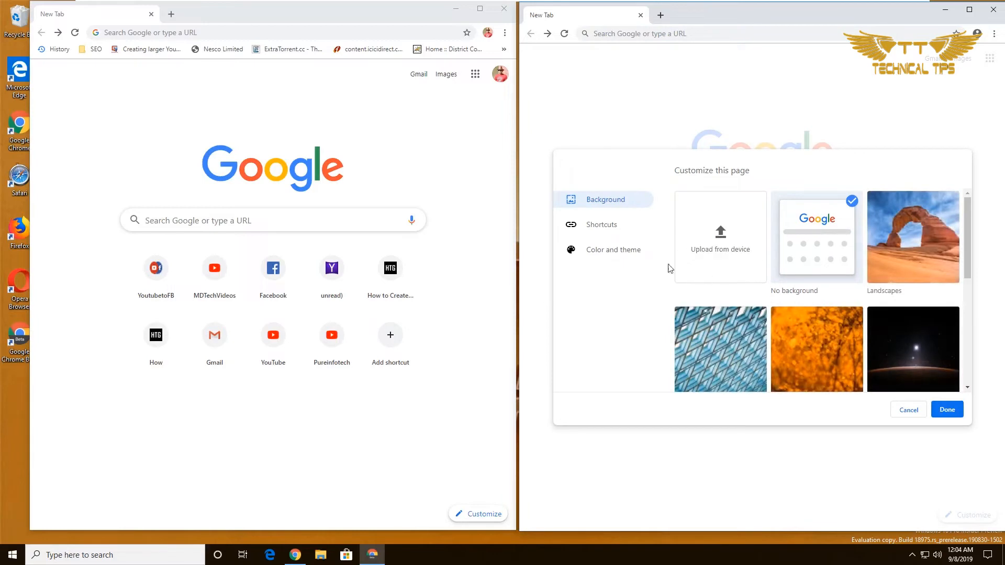
mouse_move(481, 518)
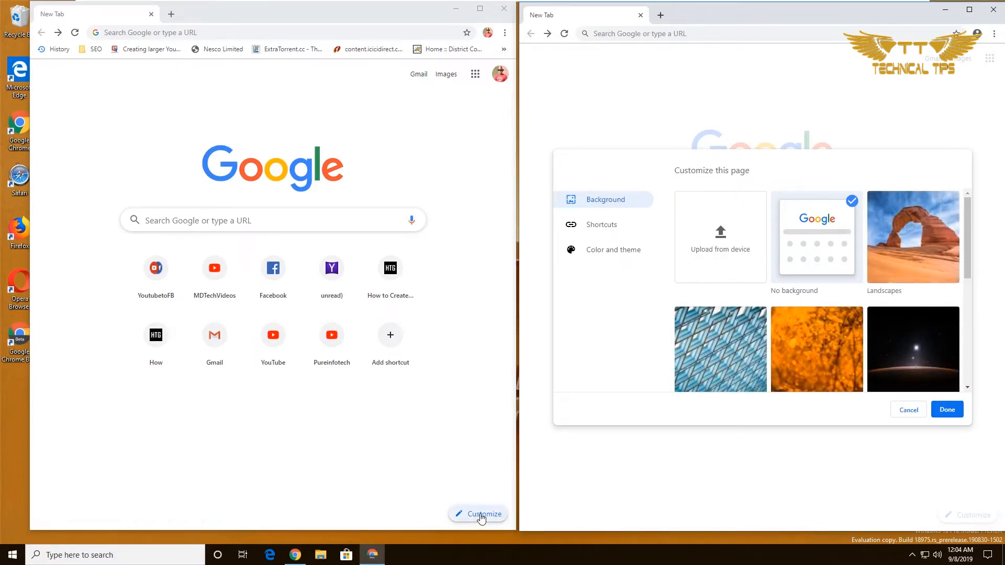
left_click(477, 514)
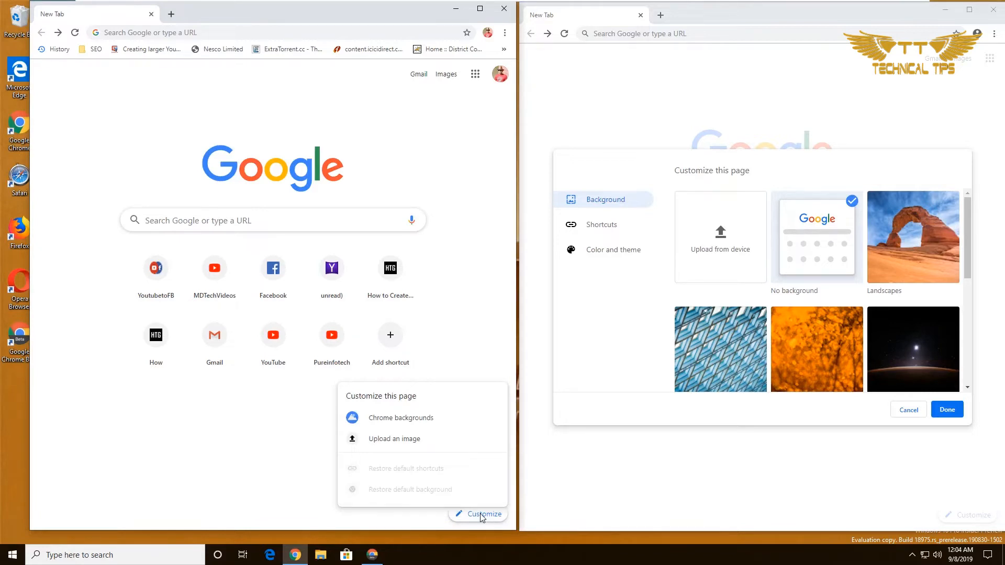
mouse_move(423, 438)
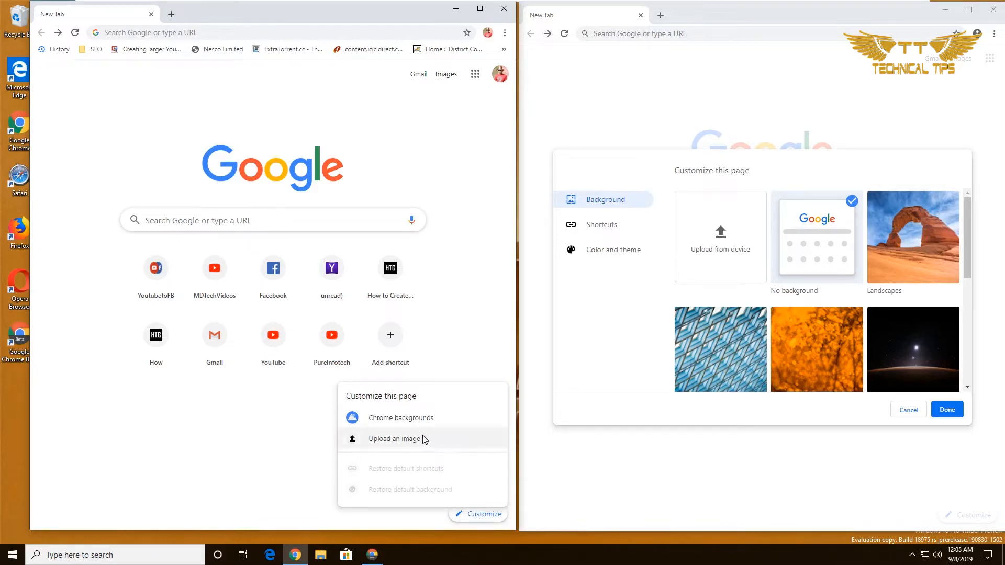
mouse_move(408, 444)
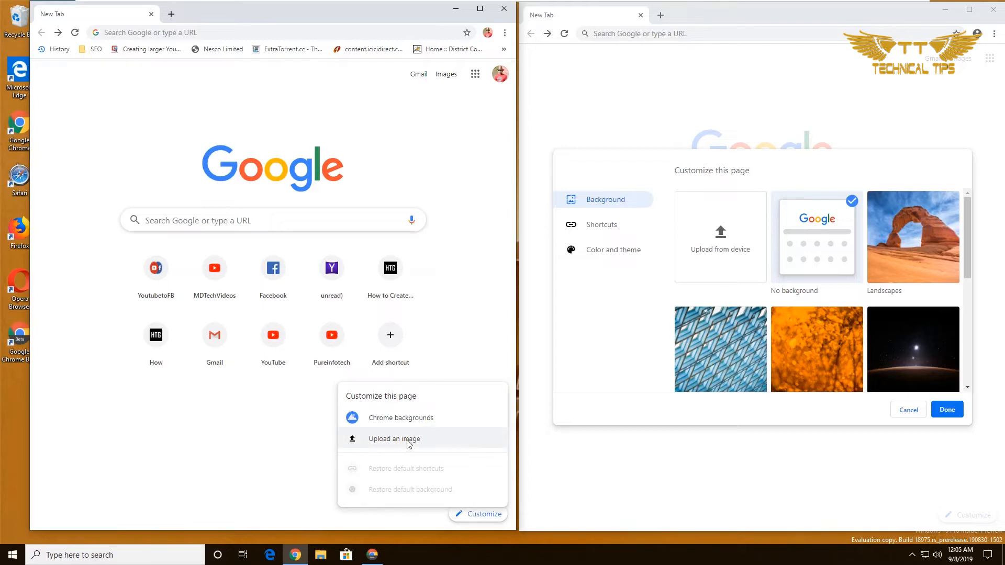
mouse_move(403, 431)
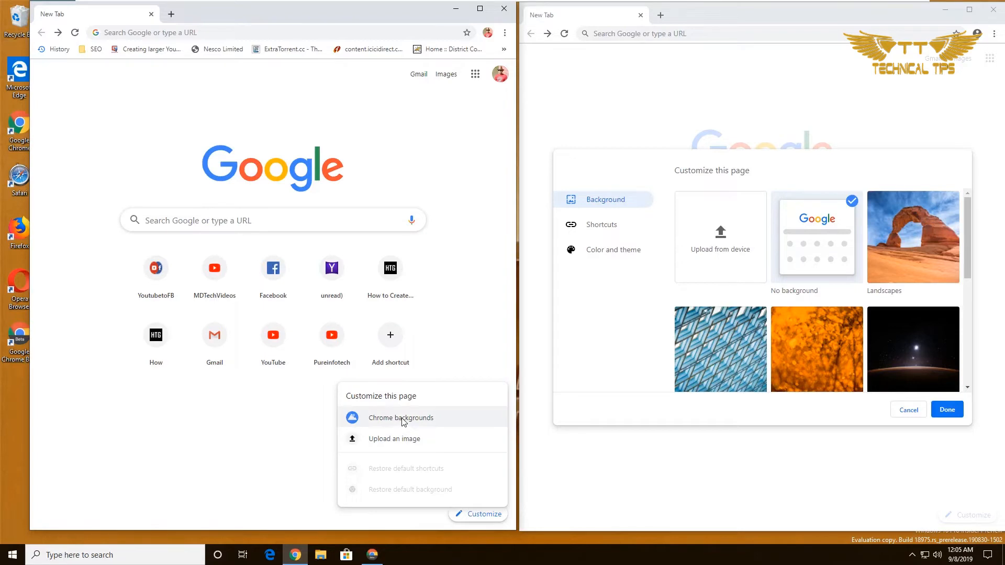
left_click(399, 417)
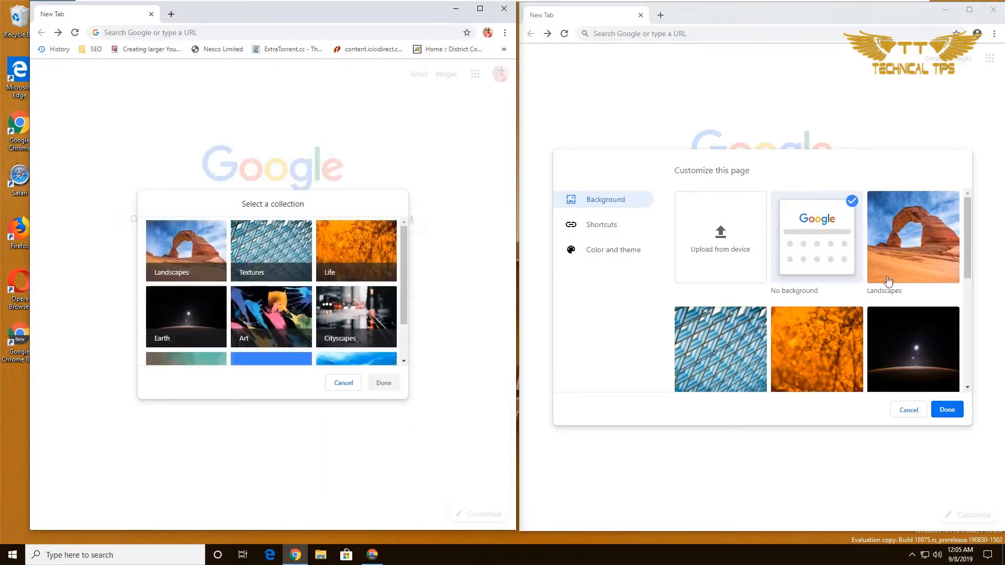
mouse_move(600, 231)
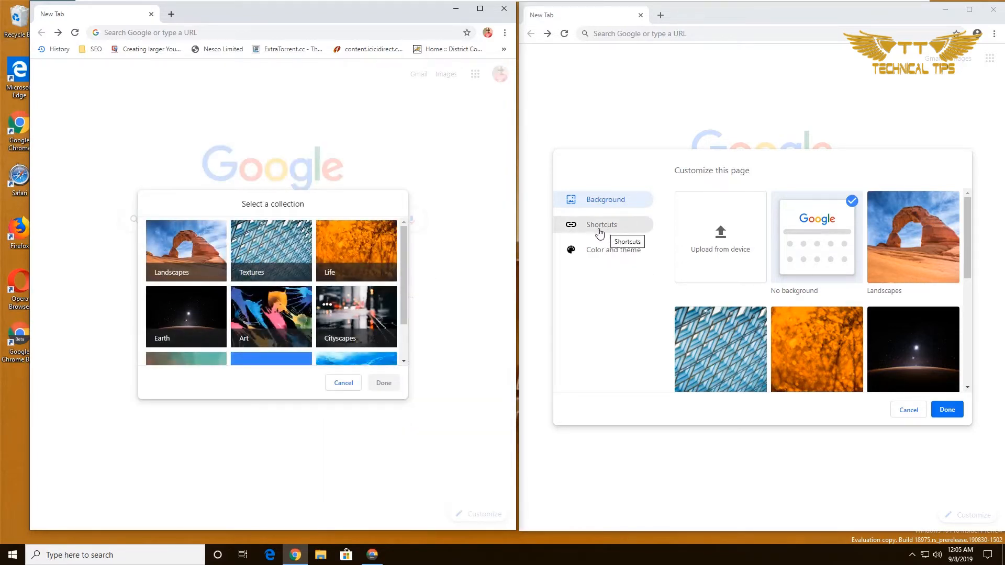
mouse_move(618, 264)
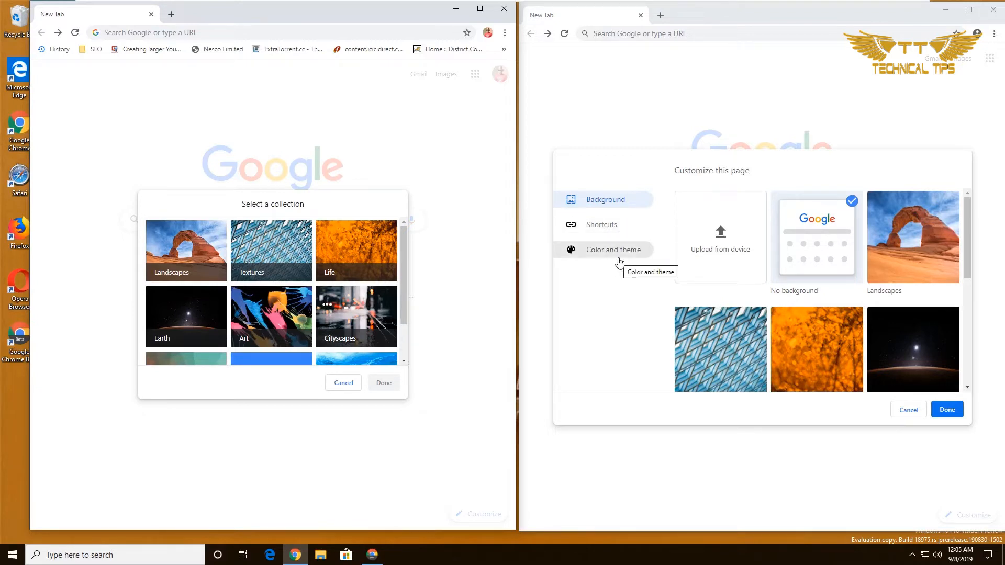
mouse_move(668, 246)
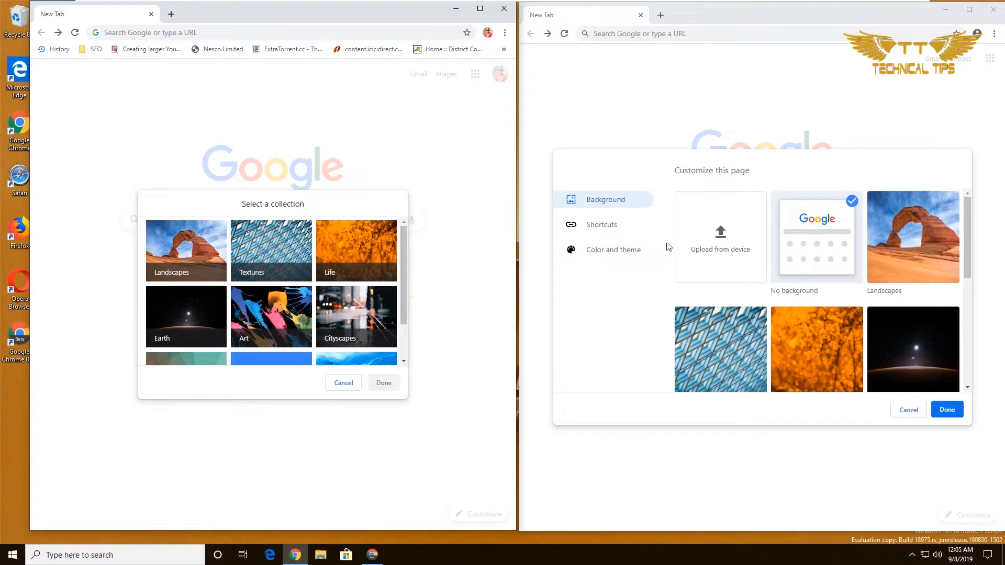
mouse_move(721, 262)
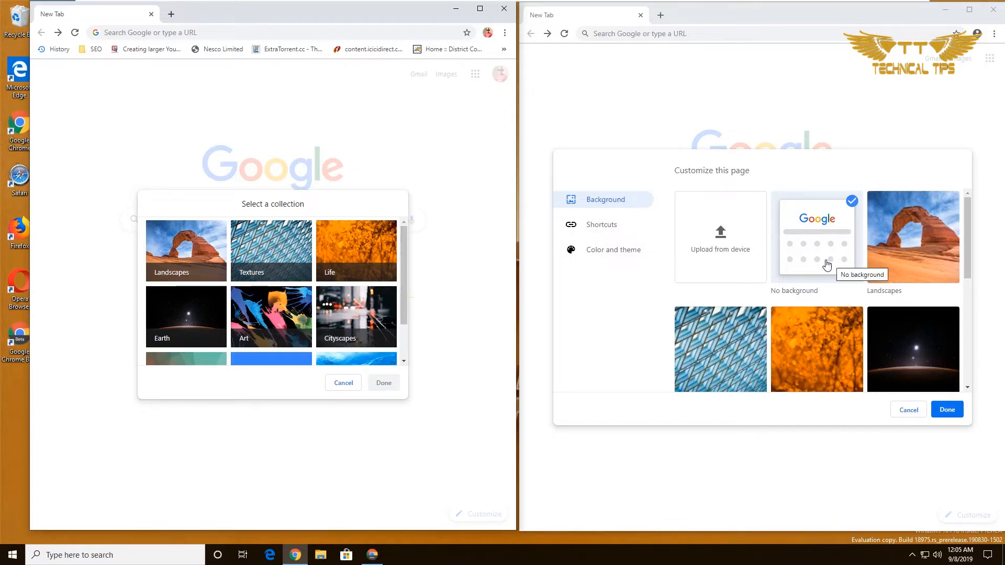
mouse_move(824, 261)
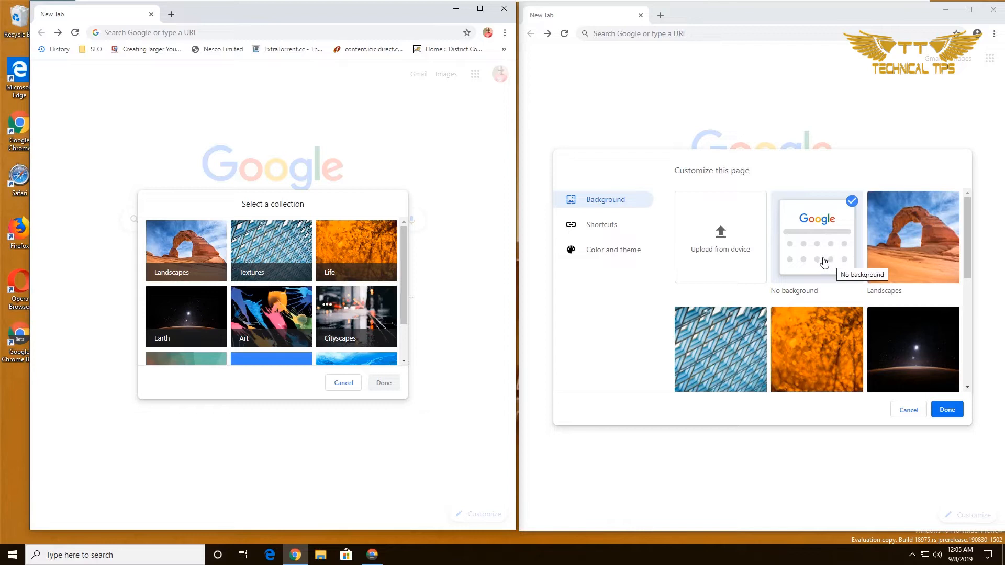
mouse_move(819, 262)
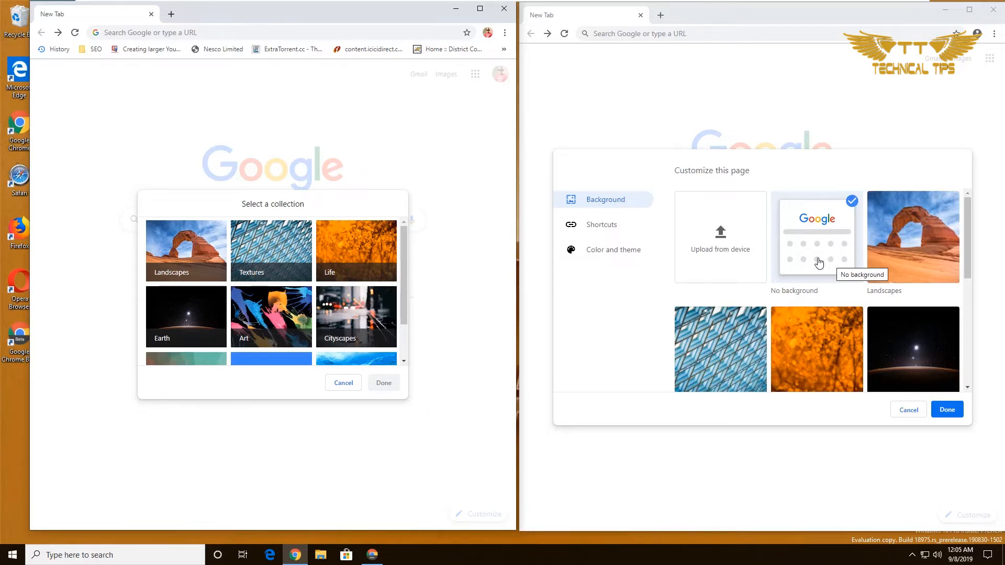
mouse_move(921, 253)
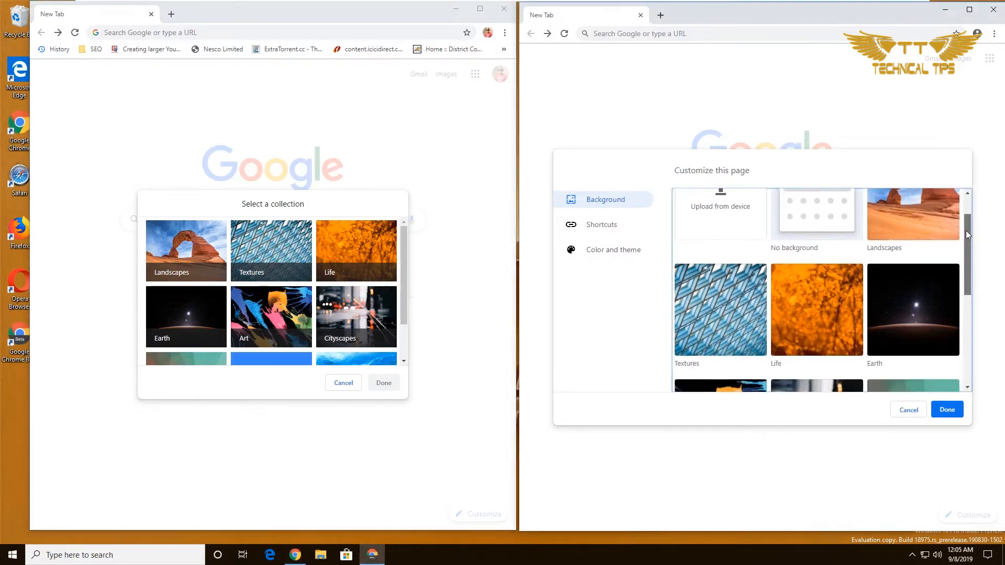
scroll("down", 3)
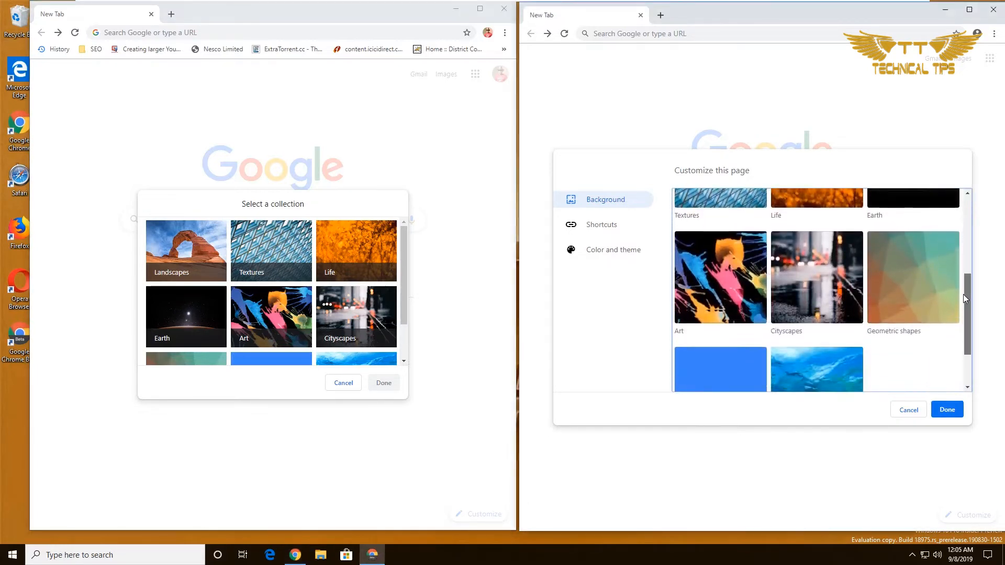
scroll("up", 3)
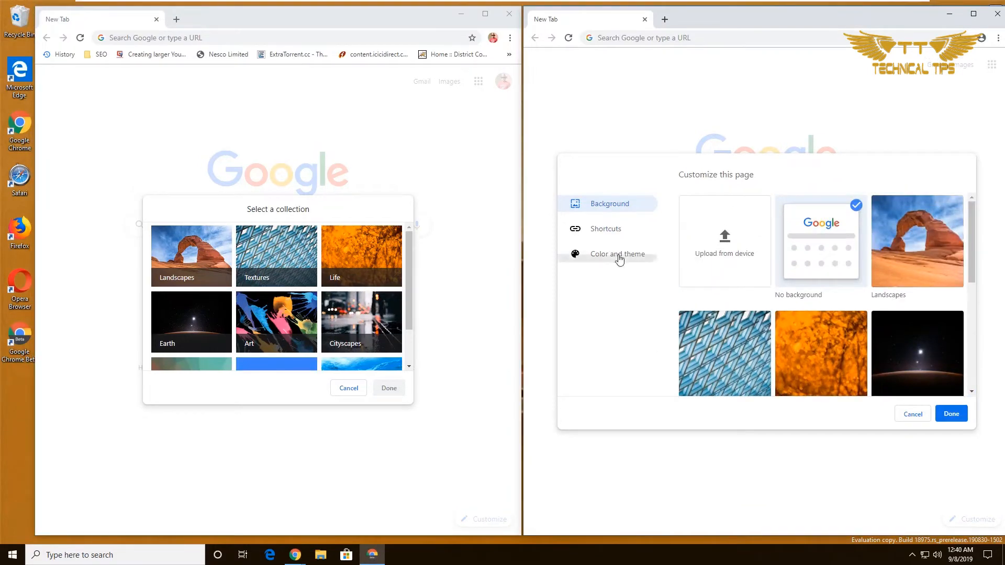
Choose Most visited sites, enable Hide shortcuts and apply it to the beta new tab page.
left_click(605, 228)
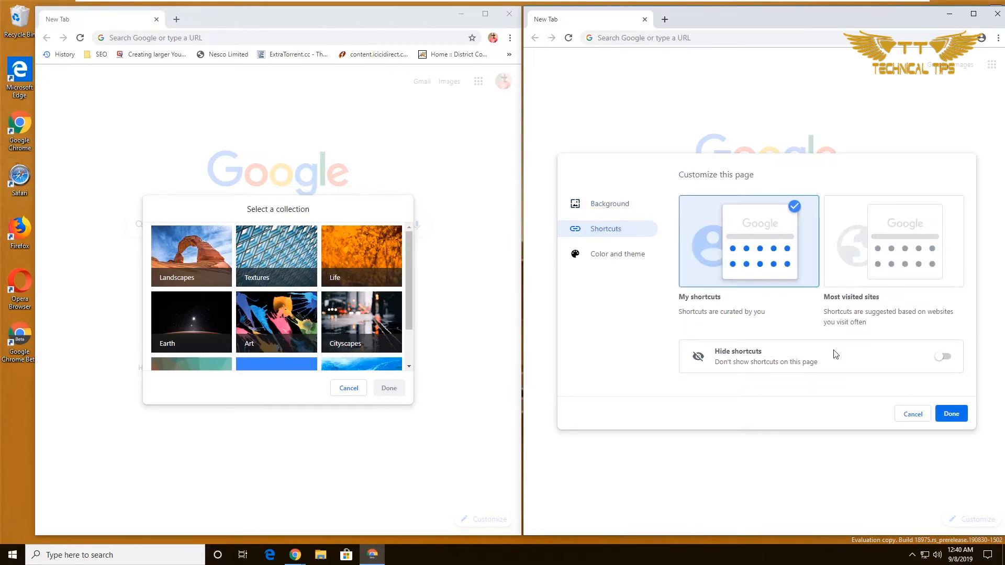
mouse_move(396, 346)
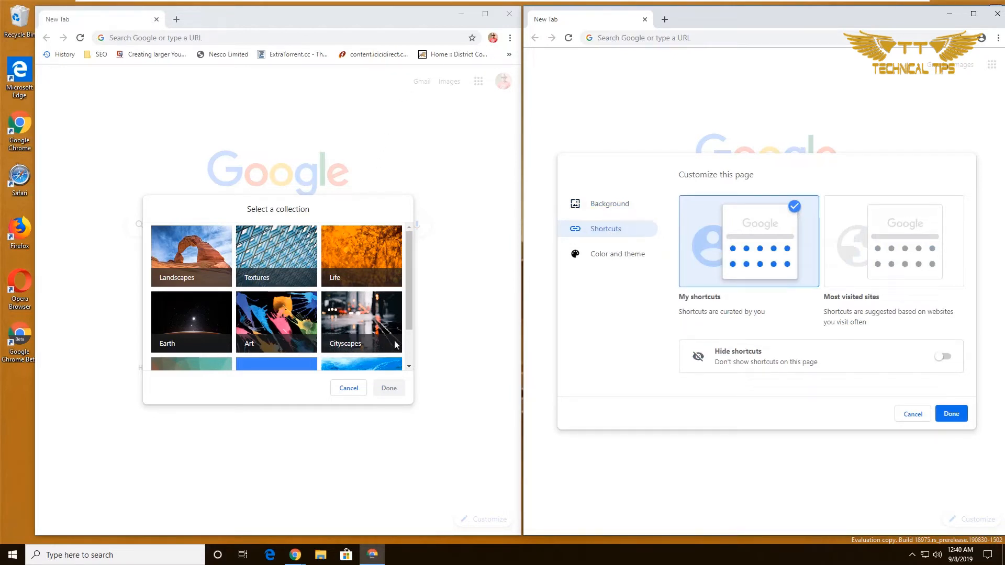
left_click(348, 387)
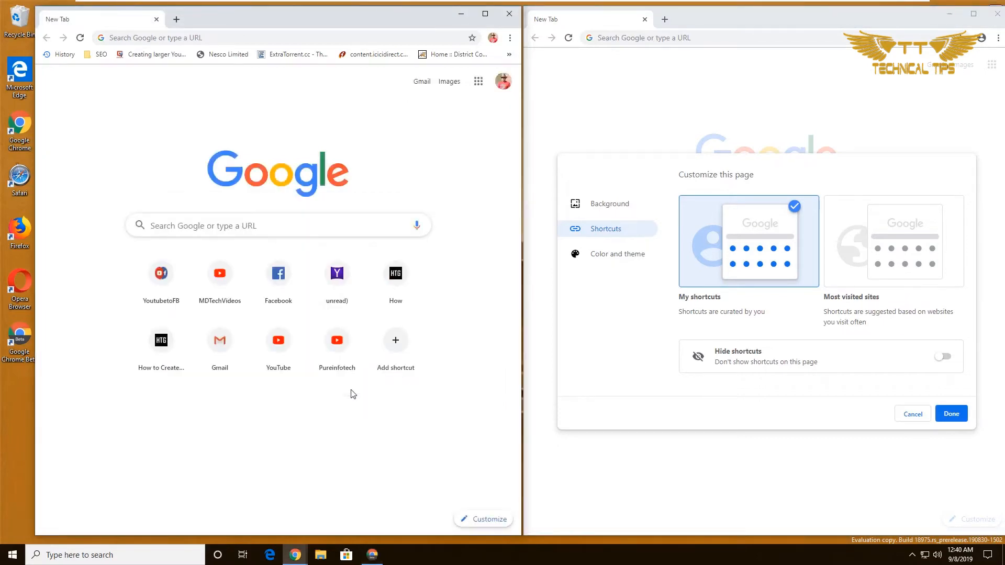
mouse_move(358, 383)
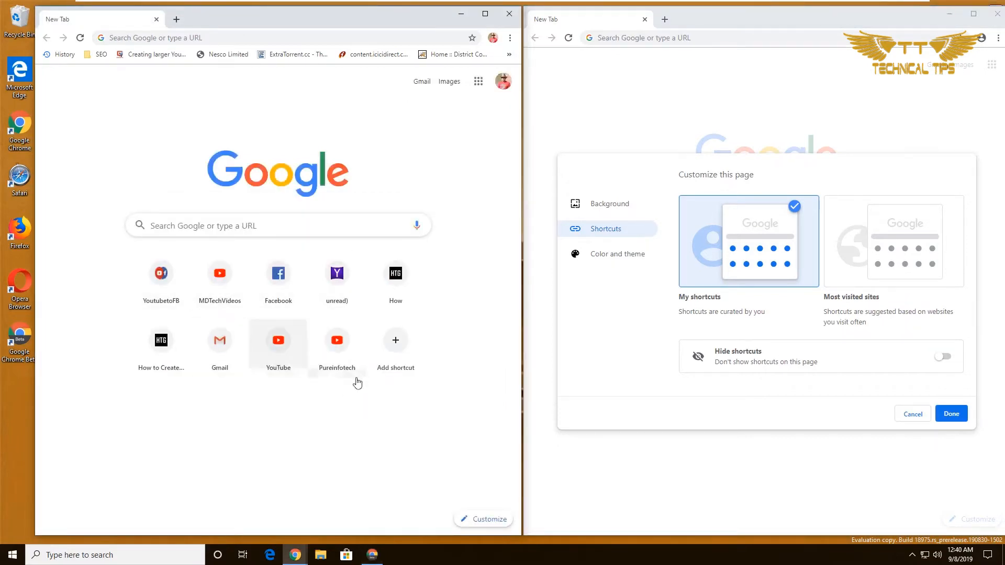
mouse_move(317, 426)
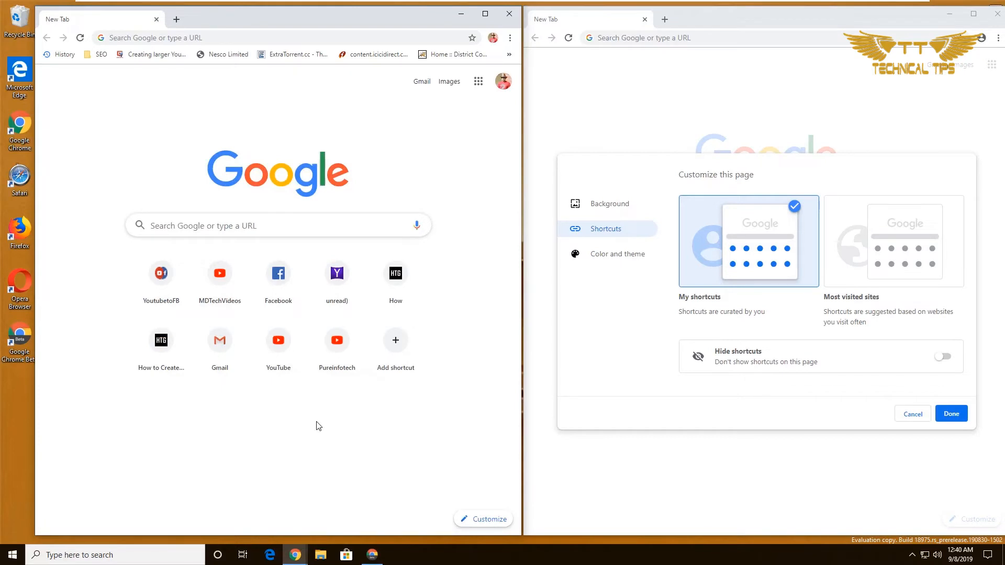
mouse_move(761, 303)
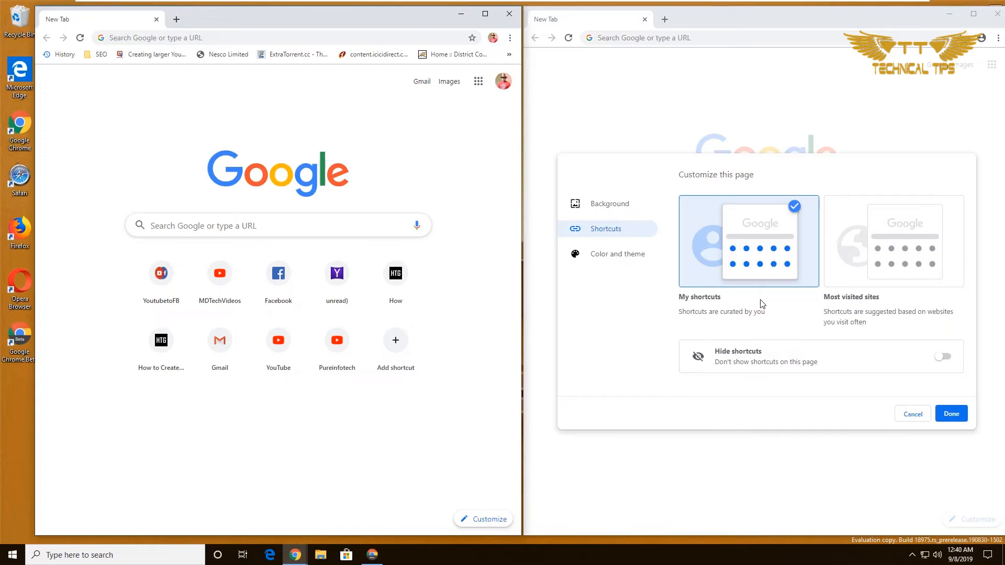
mouse_move(746, 223)
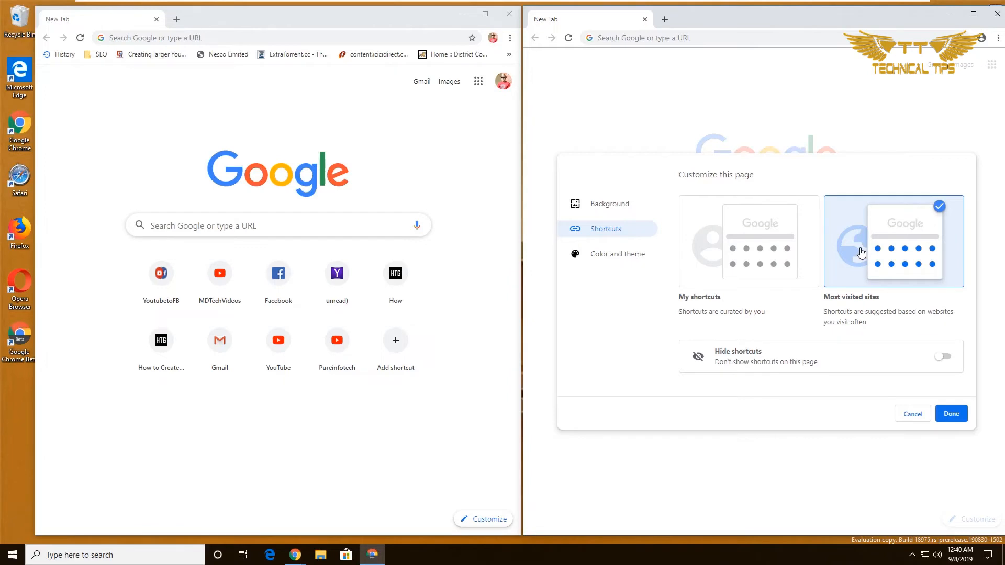
mouse_move(908, 379)
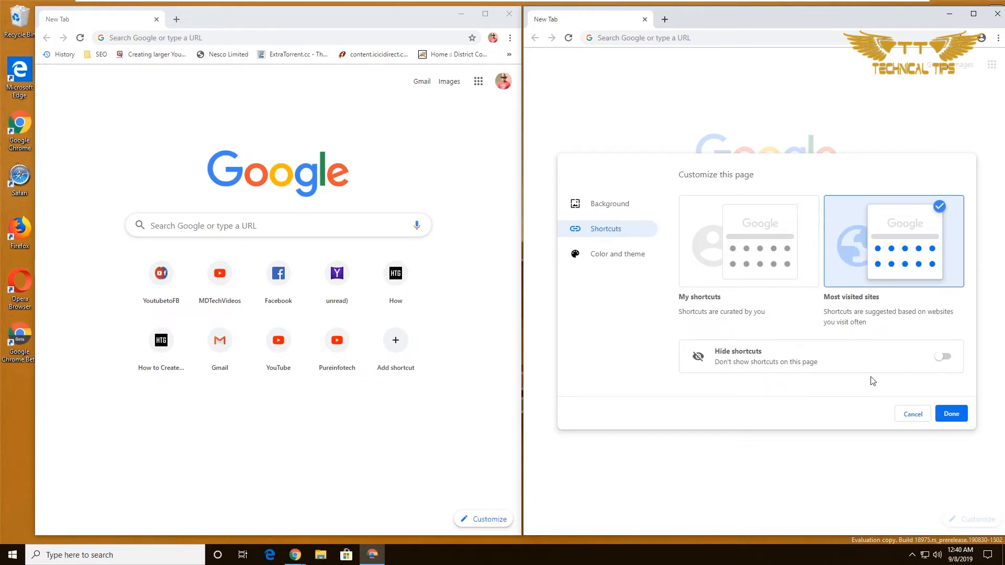
mouse_move(942, 379)
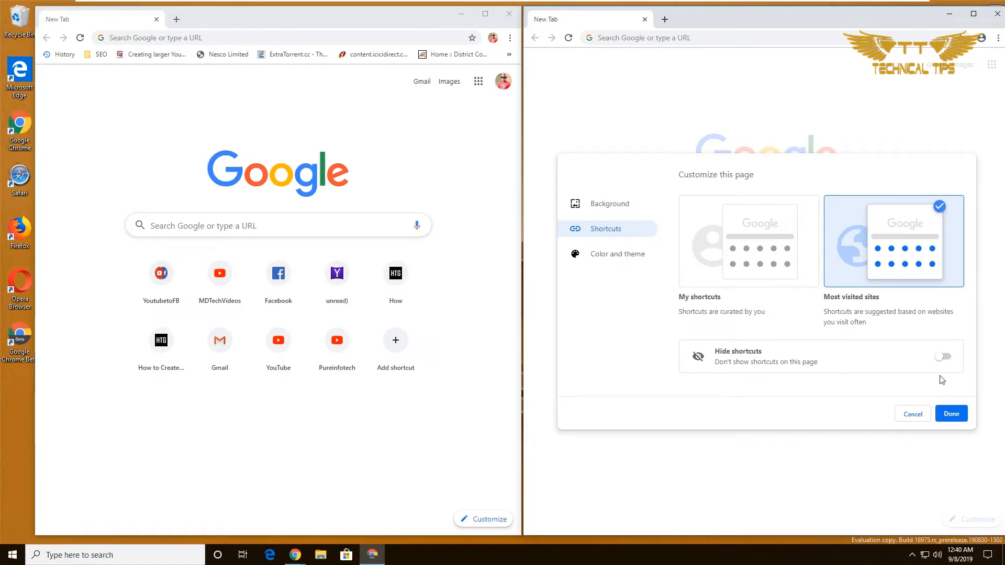
mouse_move(768, 268)
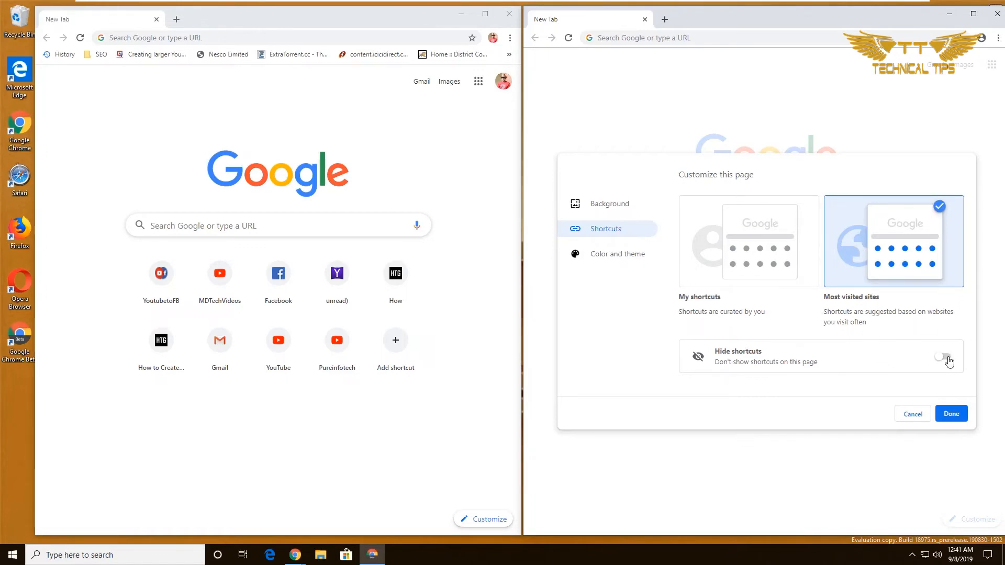
left_click(944, 360)
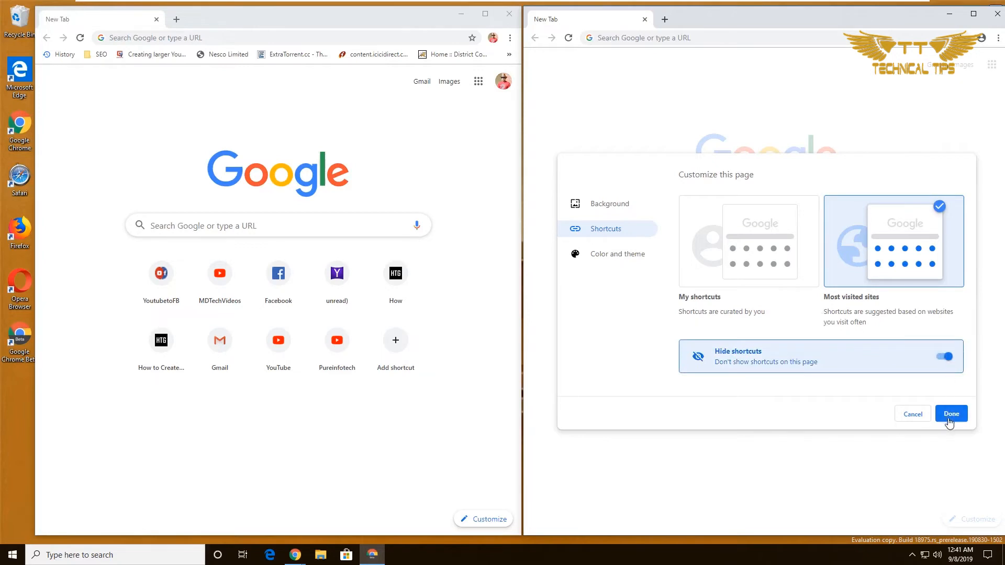
left_click(950, 413)
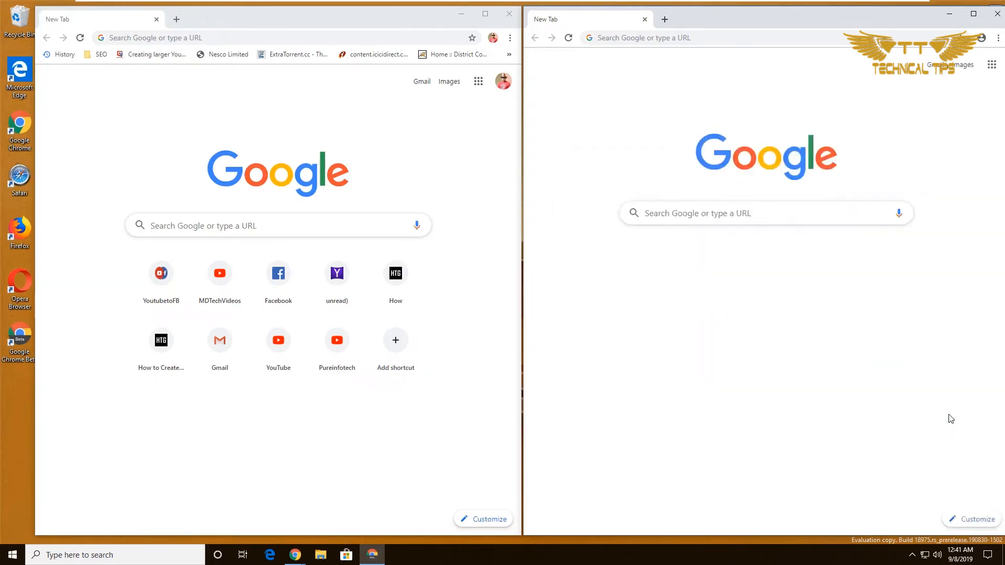
mouse_move(844, 291)
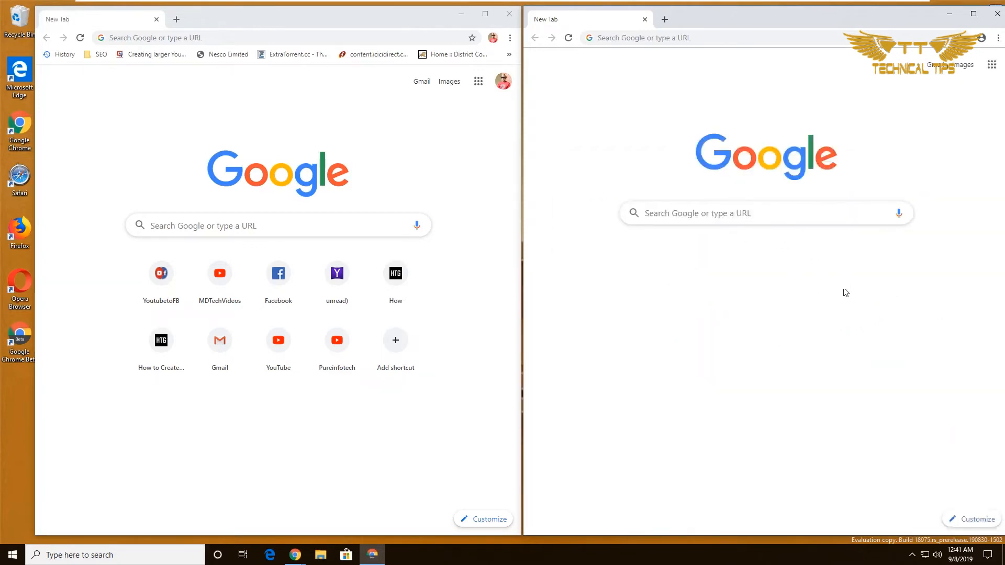
mouse_move(931, 436)
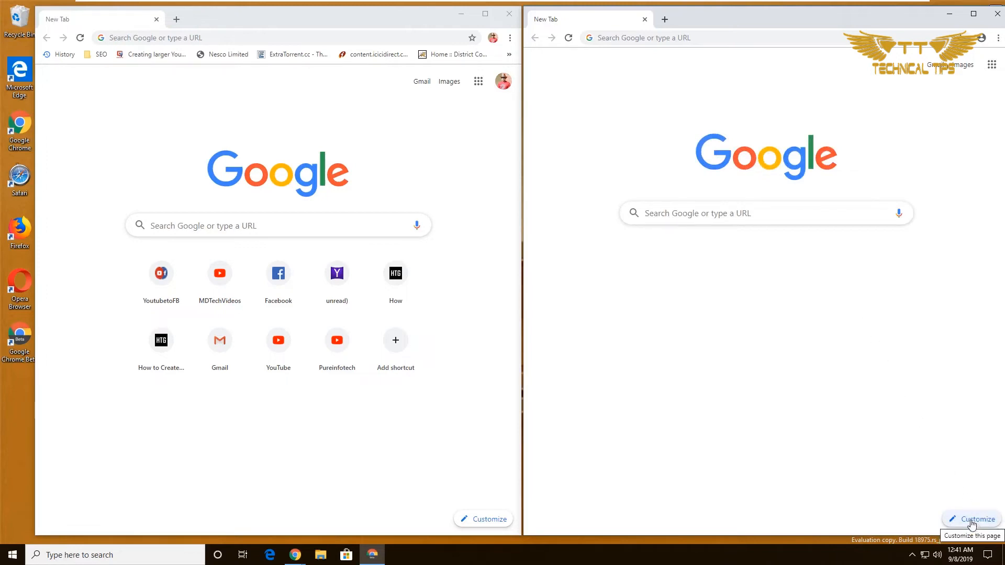
Turn Hide shortcuts off so PayPal India and Web Store tiles reappear on the beta new tab page.
left_click(971, 519)
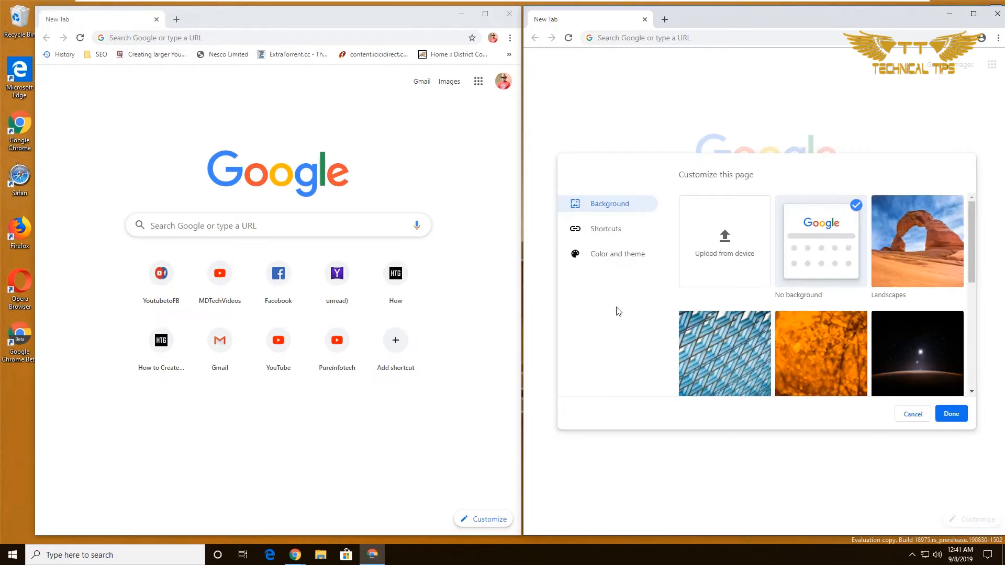
left_click(605, 228)
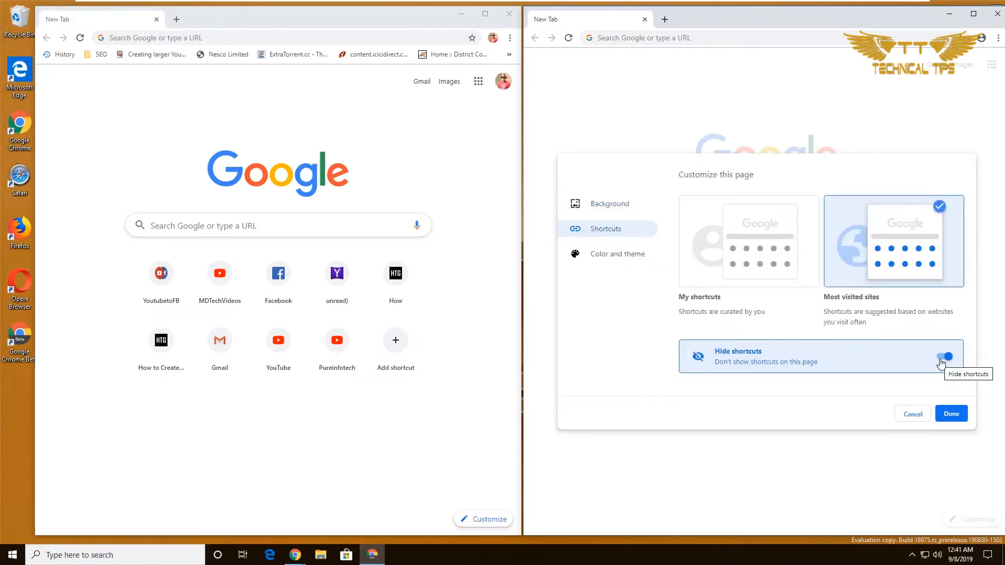
left_click(946, 354)
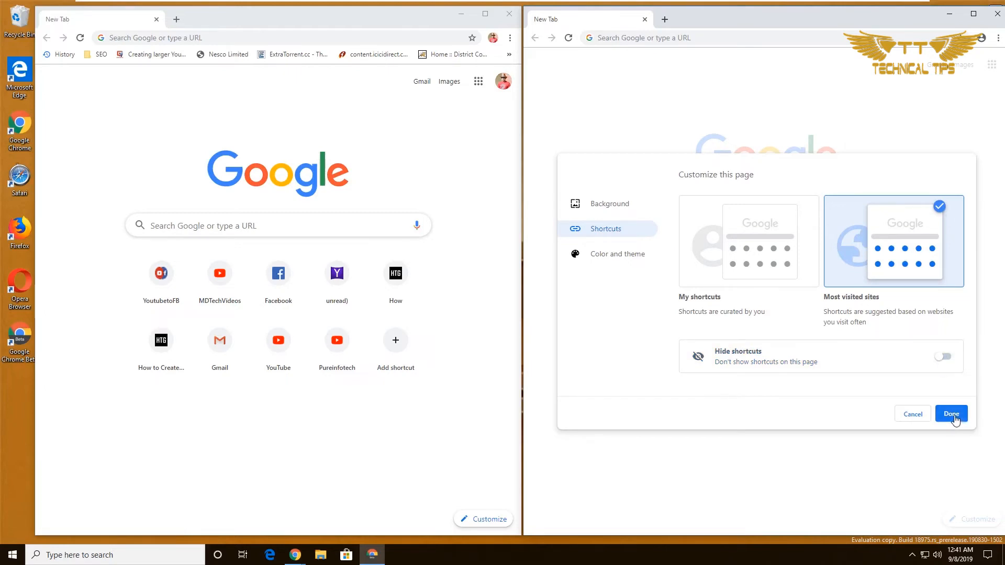
left_click(951, 413)
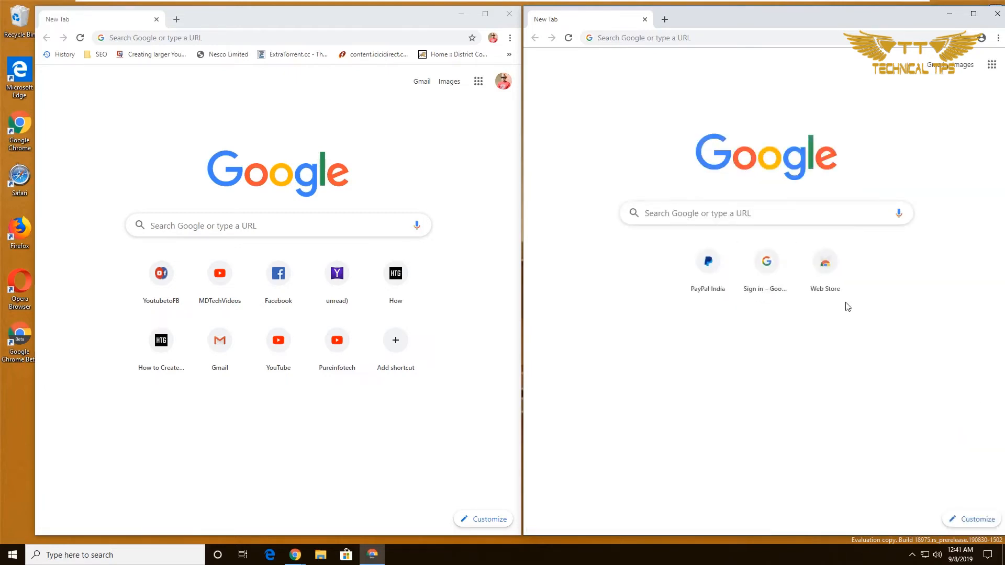
mouse_move(857, 367)
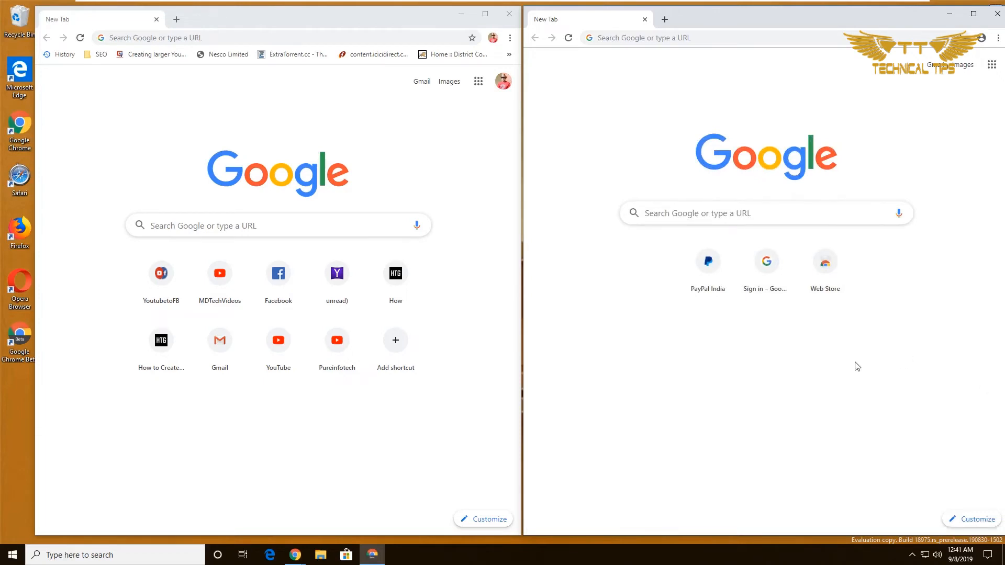
mouse_move(346, 283)
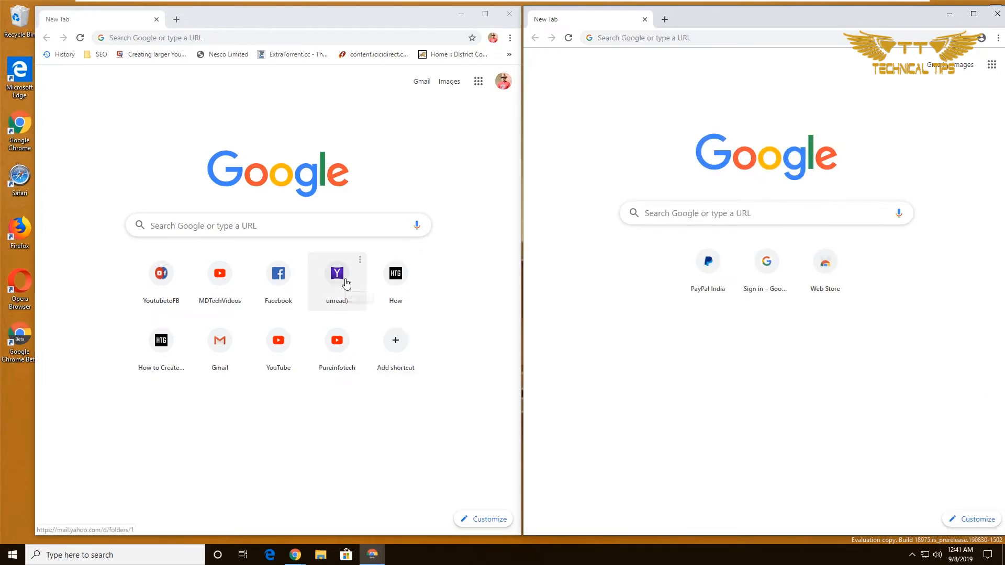
mouse_move(345, 279)
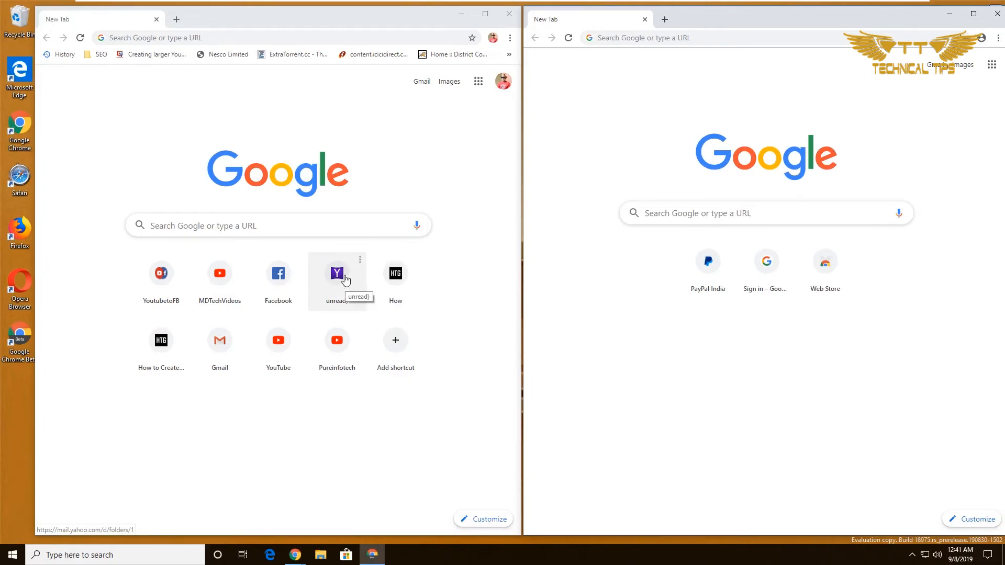
left_click(360, 260)
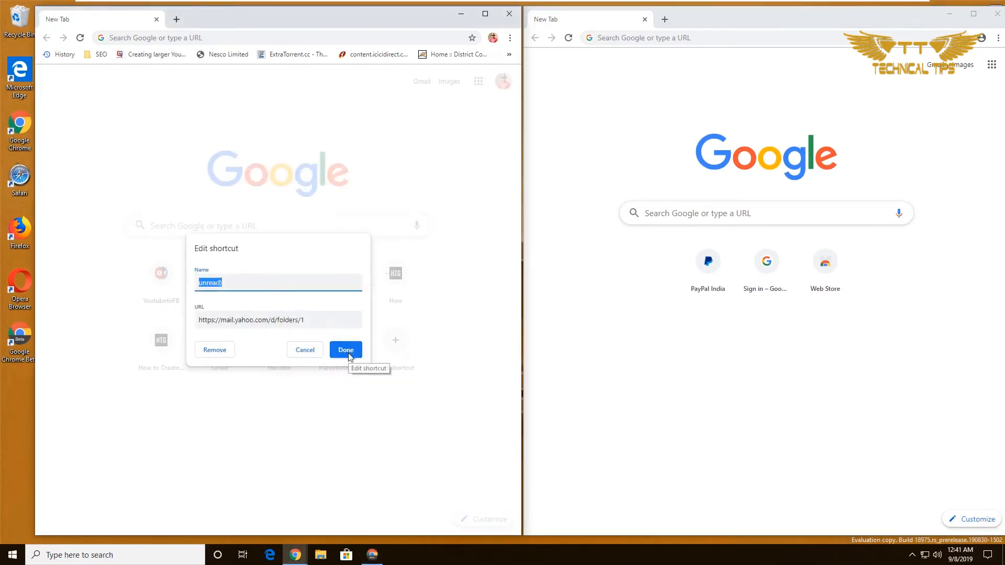
mouse_move(235, 313)
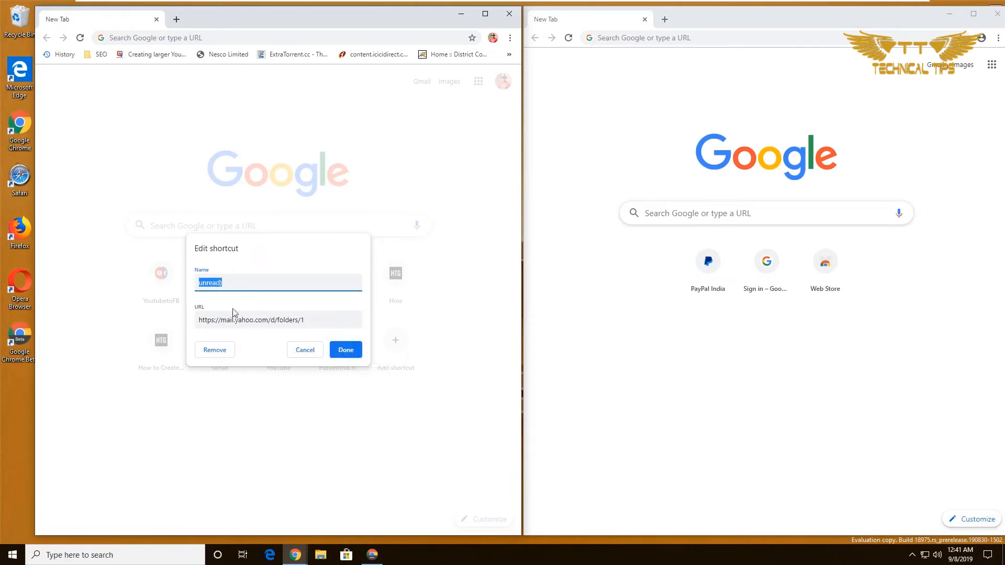
mouse_move(324, 345)
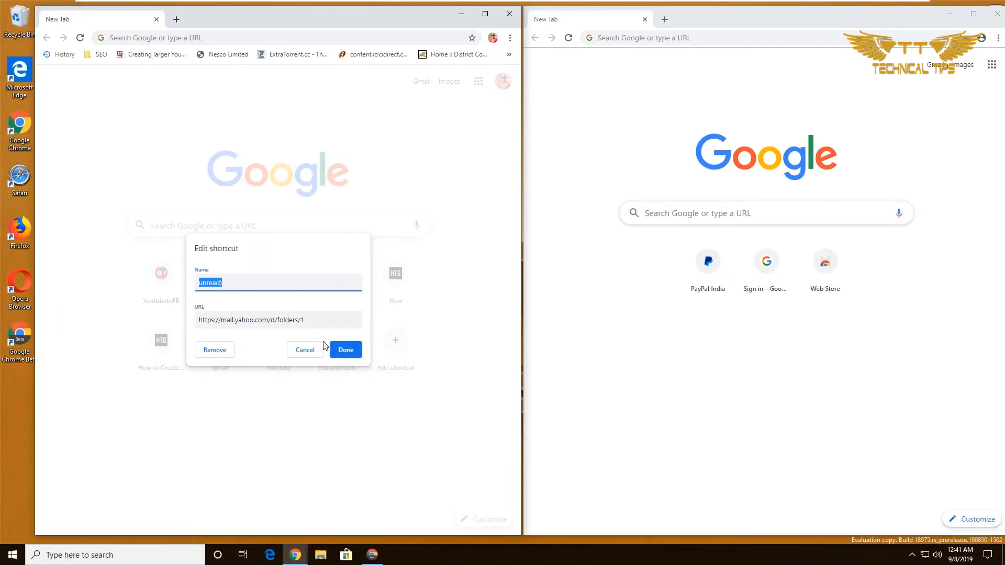
mouse_move(214, 351)
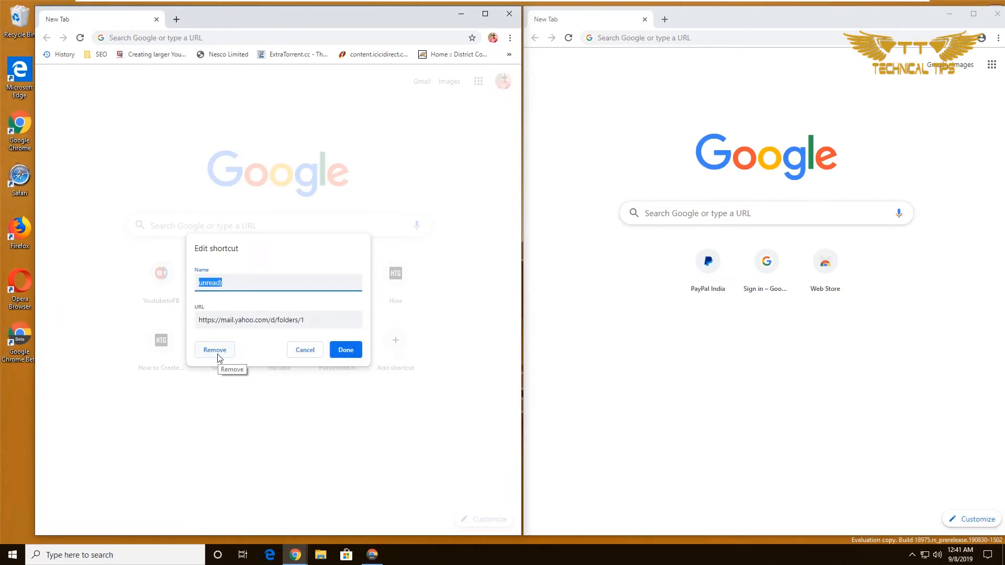
left_click(345, 350)
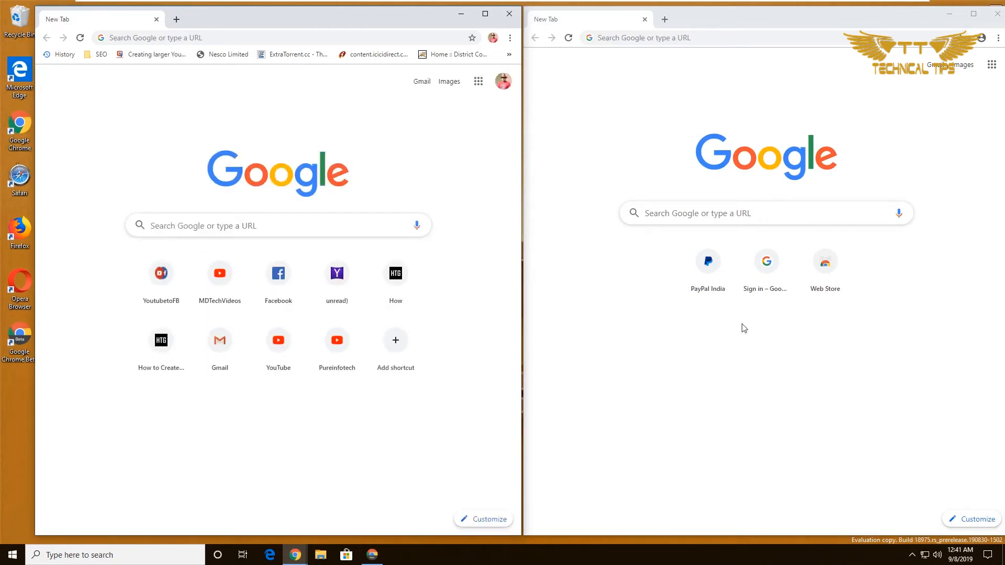
left_click(971, 519)
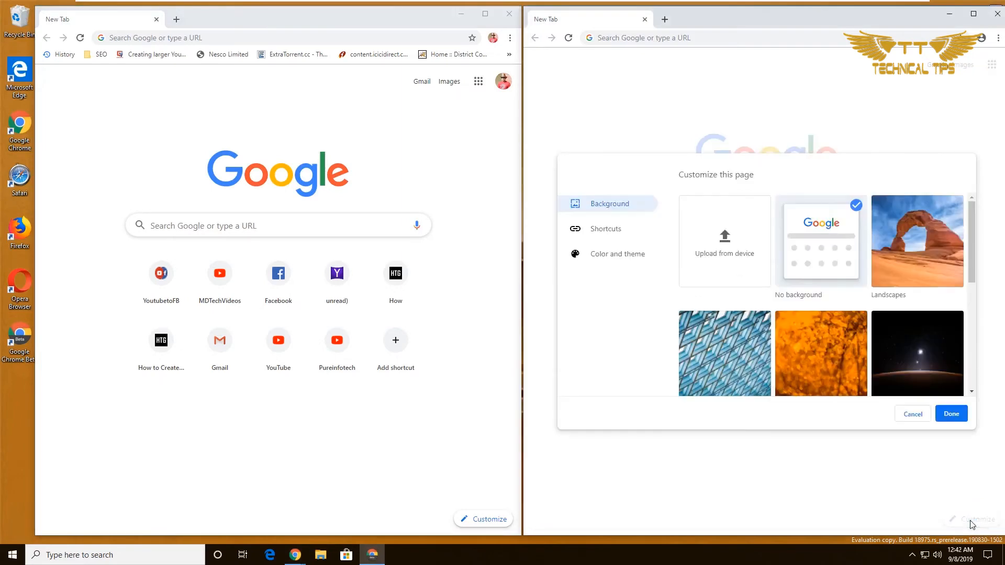
left_click(605, 228)
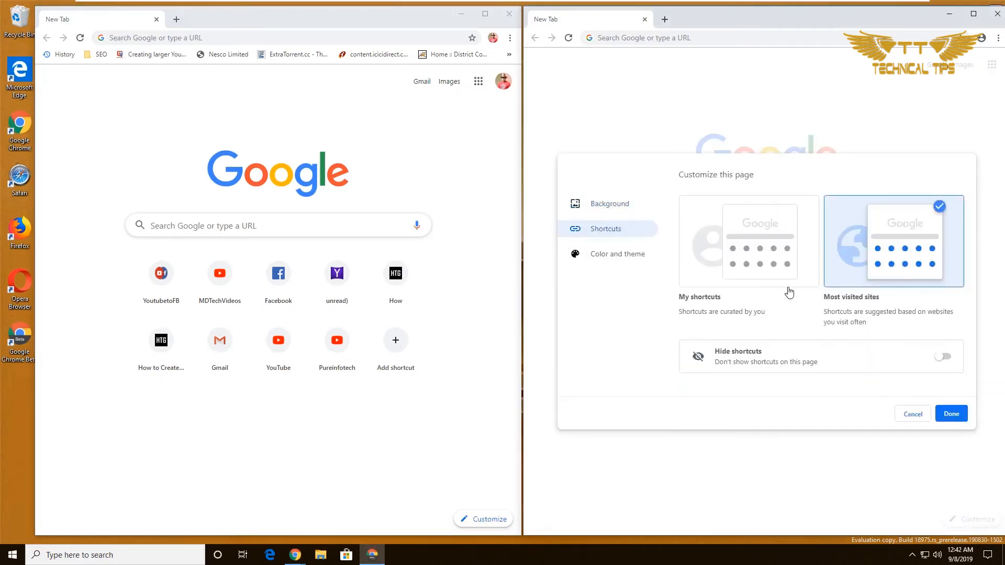
mouse_move(862, 308)
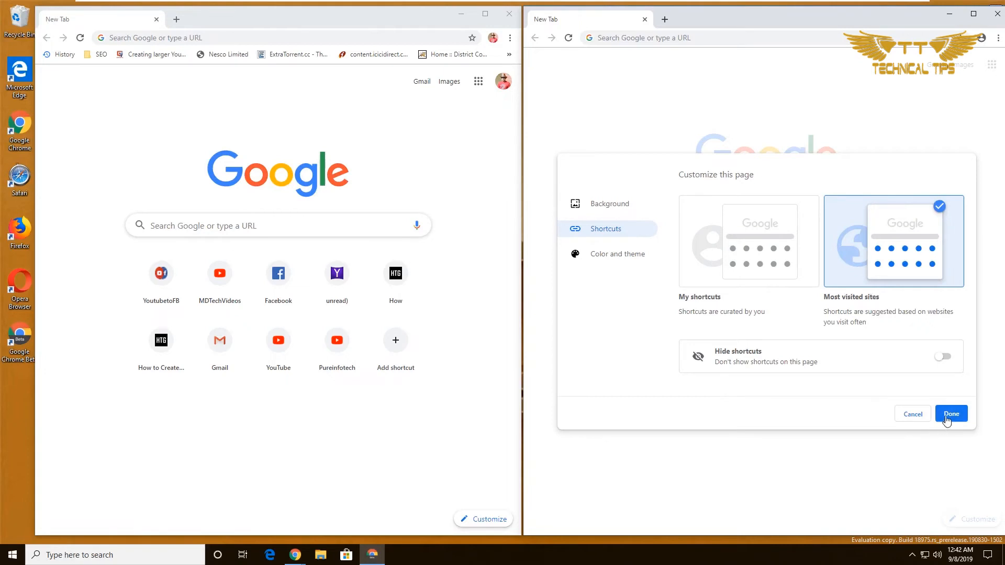
left_click(950, 414)
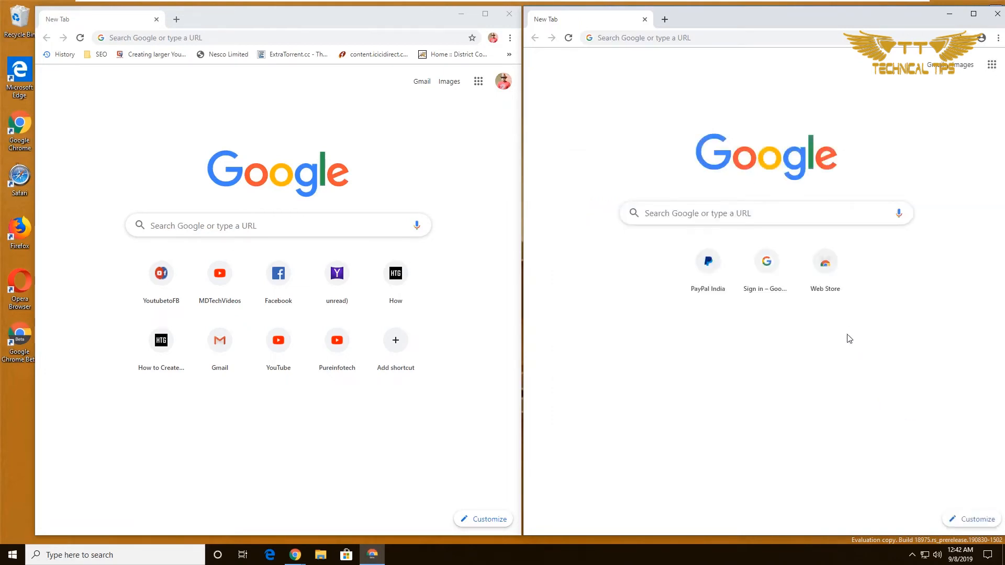
mouse_move(776, 262)
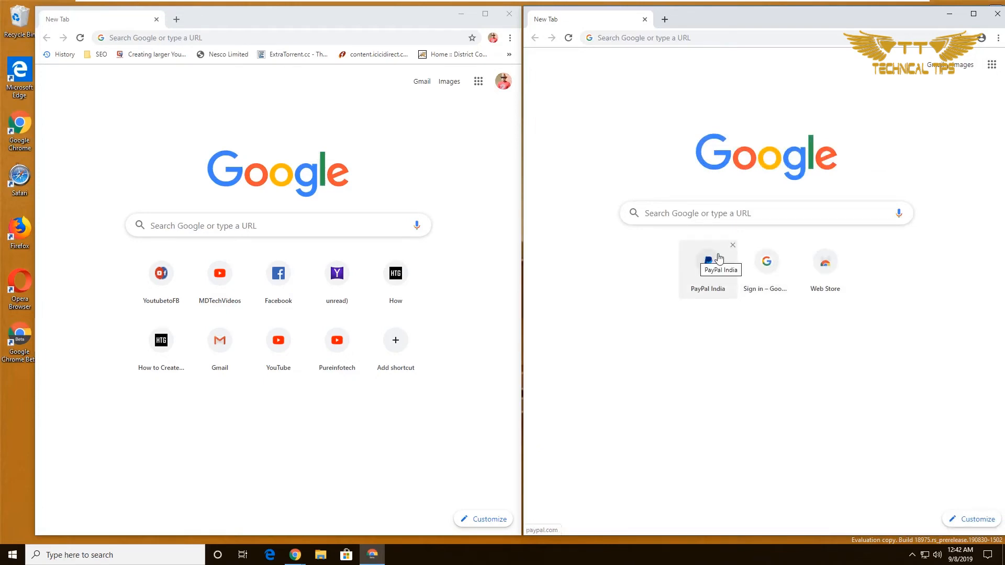
mouse_move(729, 255)
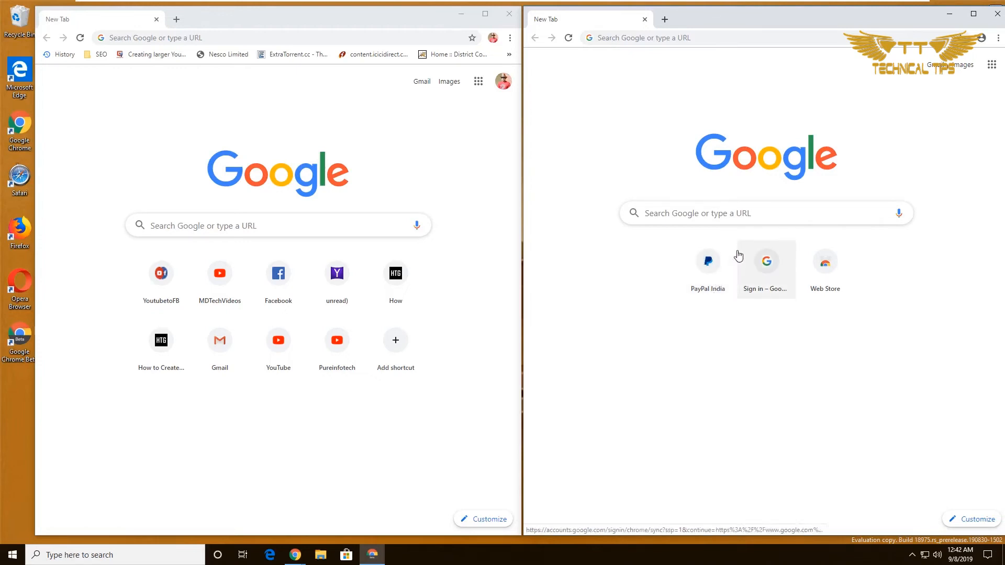
mouse_move(732, 247)
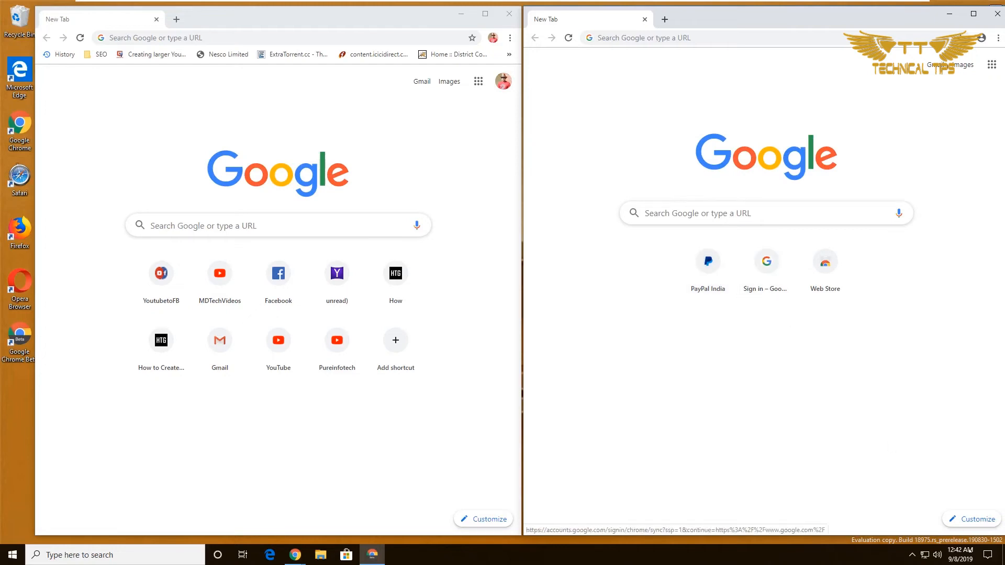
Switch to My shortcuts, apply it, and bring up the PayPal India Edit shortcut dialog.
left_click(971, 518)
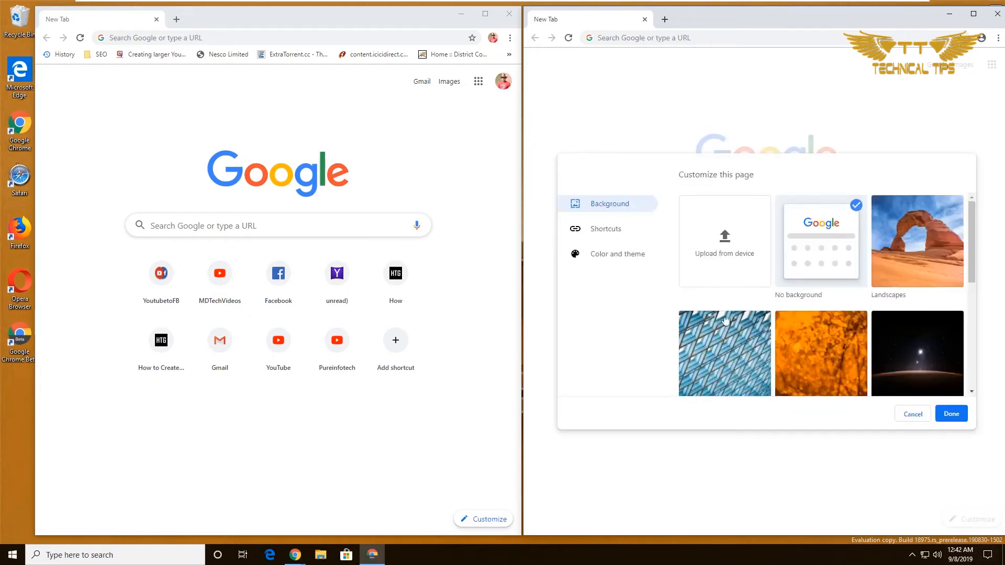
left_click(605, 229)
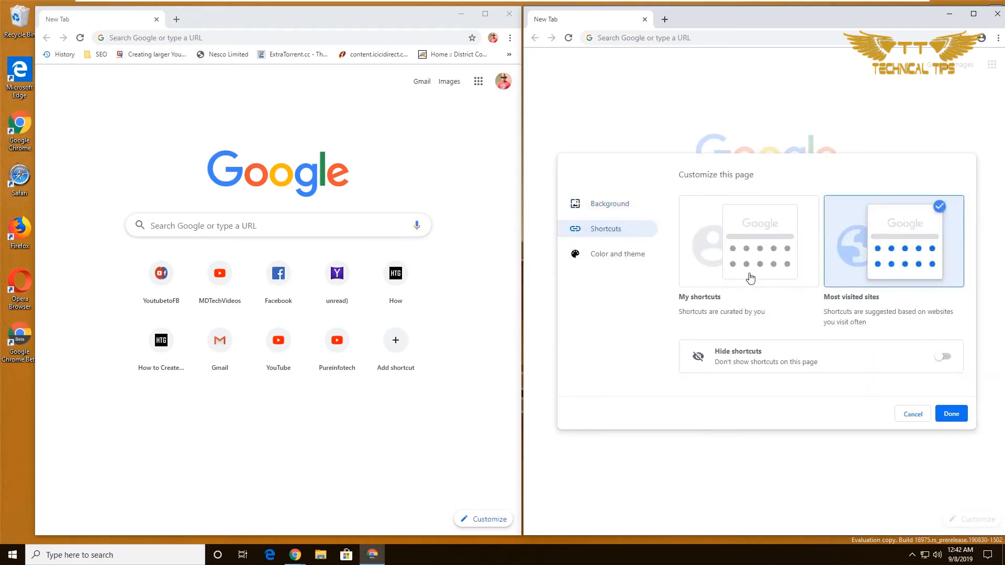
left_click(749, 241)
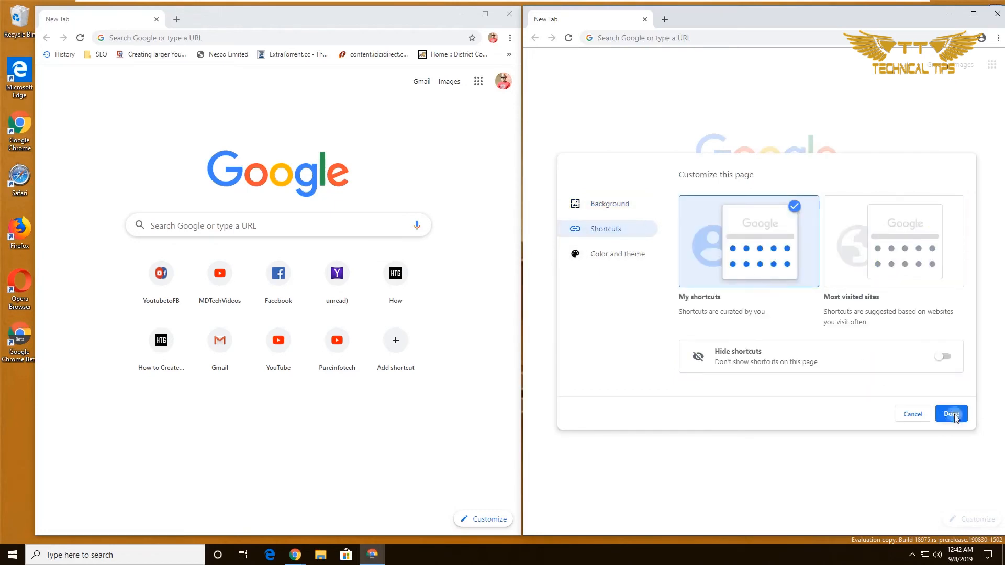
left_click(951, 413)
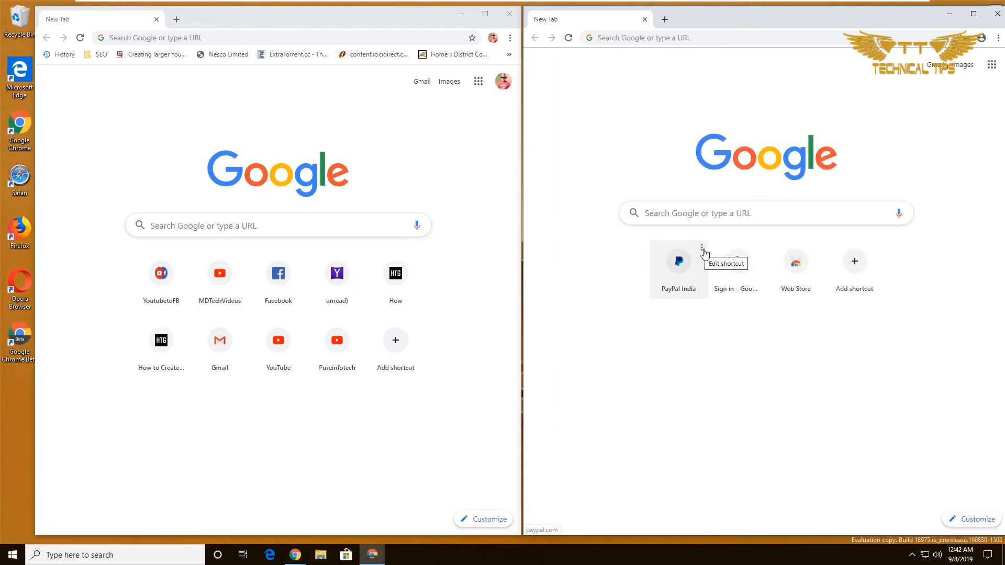
left_click(702, 248)
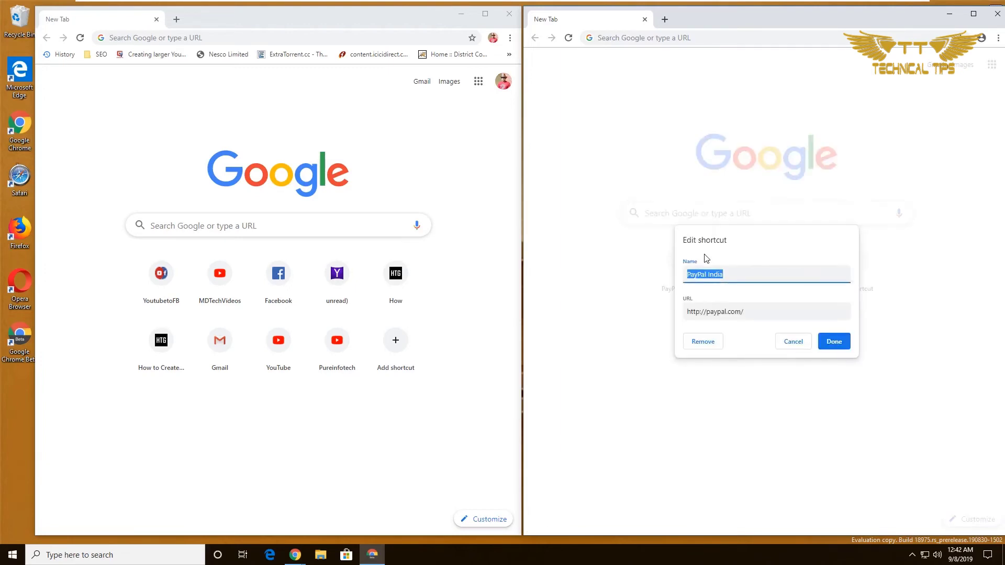
mouse_move(744, 291)
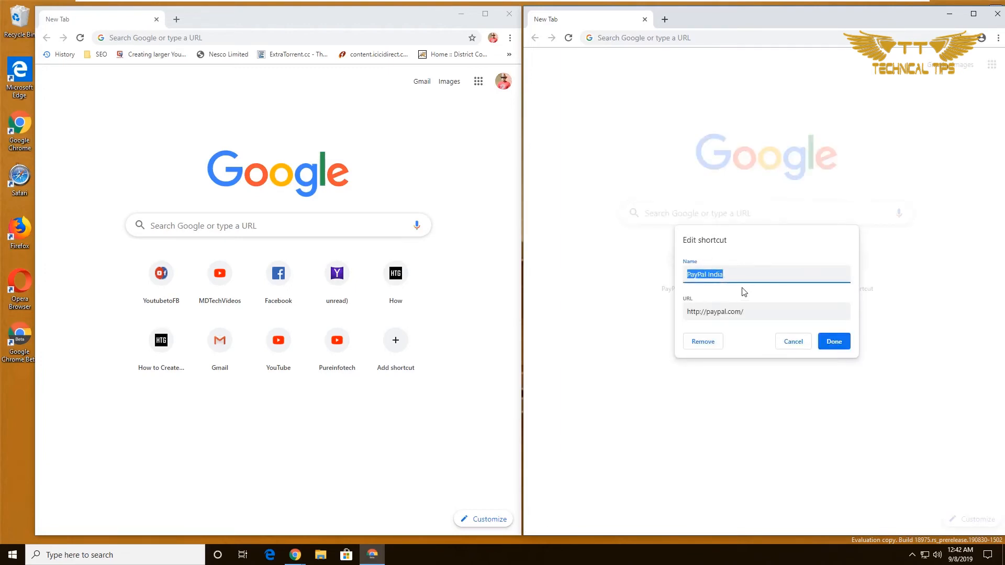
mouse_move(706, 352)
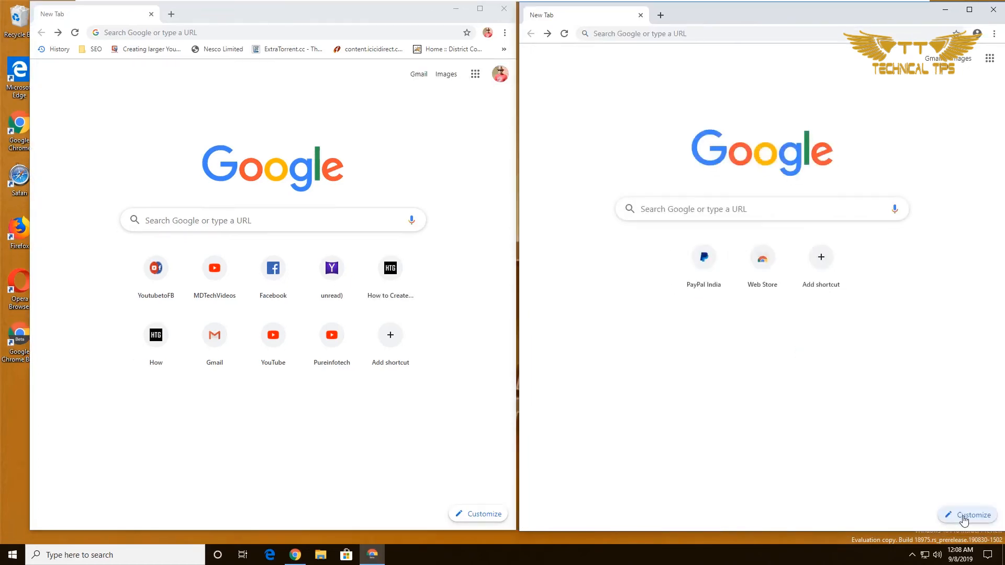
In Color and theme, try dark red and dark green, then apply the sage green swatch.
left_click(974, 515)
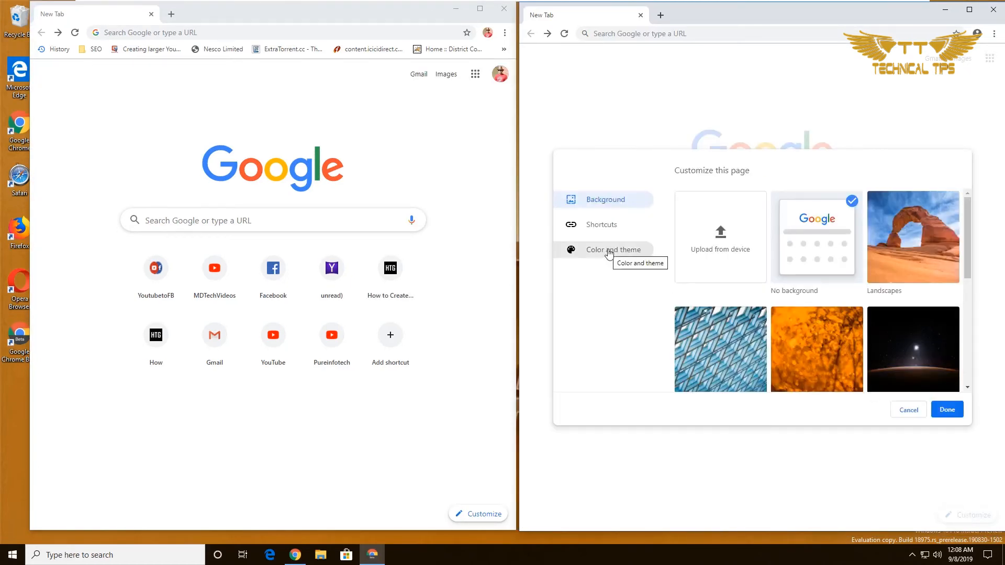
left_click(613, 249)
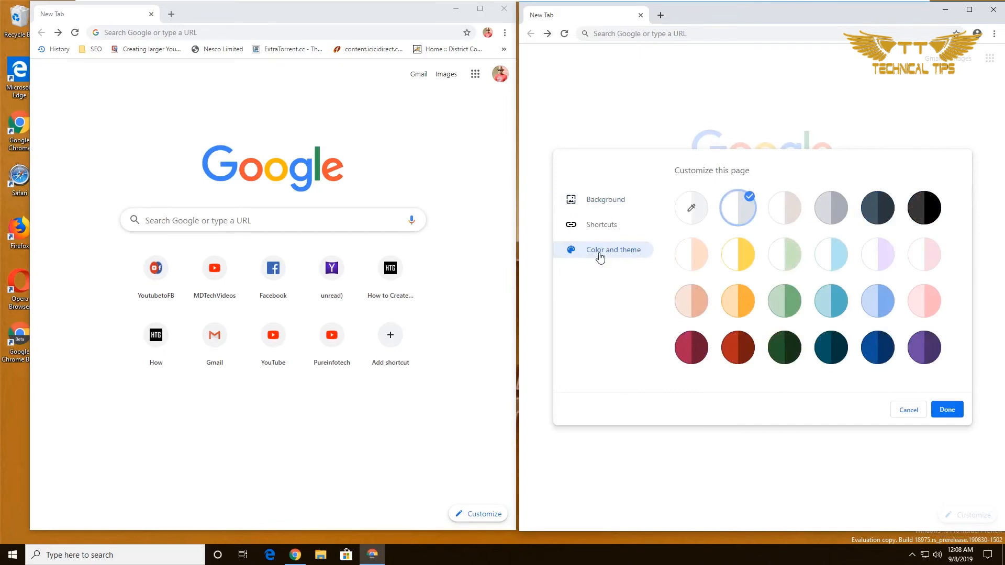
mouse_move(609, 261)
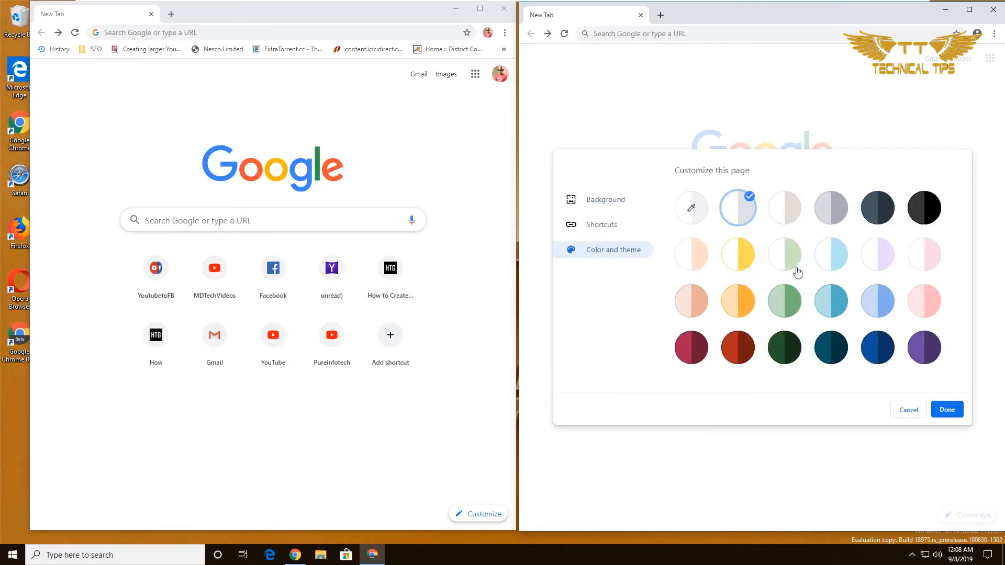
mouse_move(506, 320)
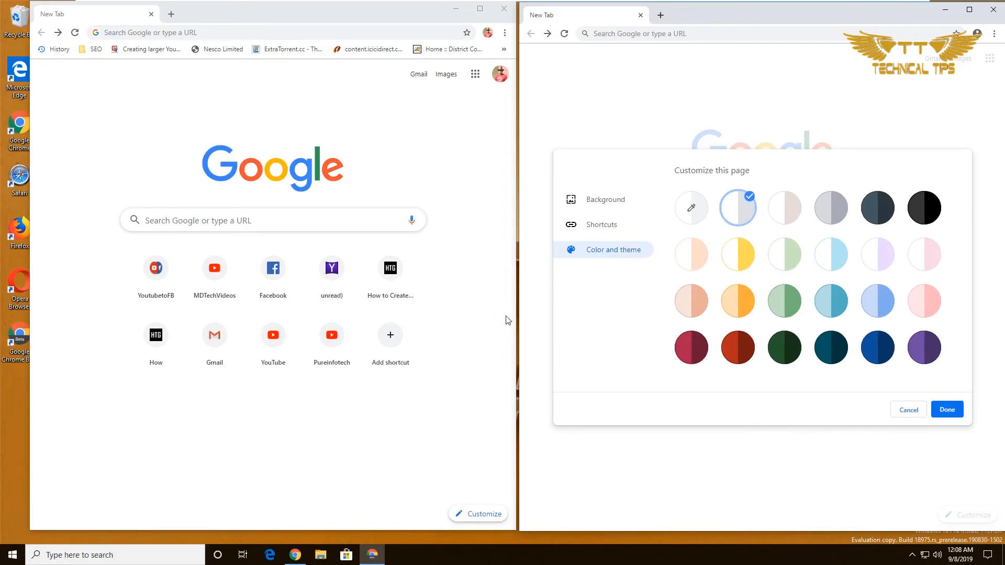
mouse_move(654, 334)
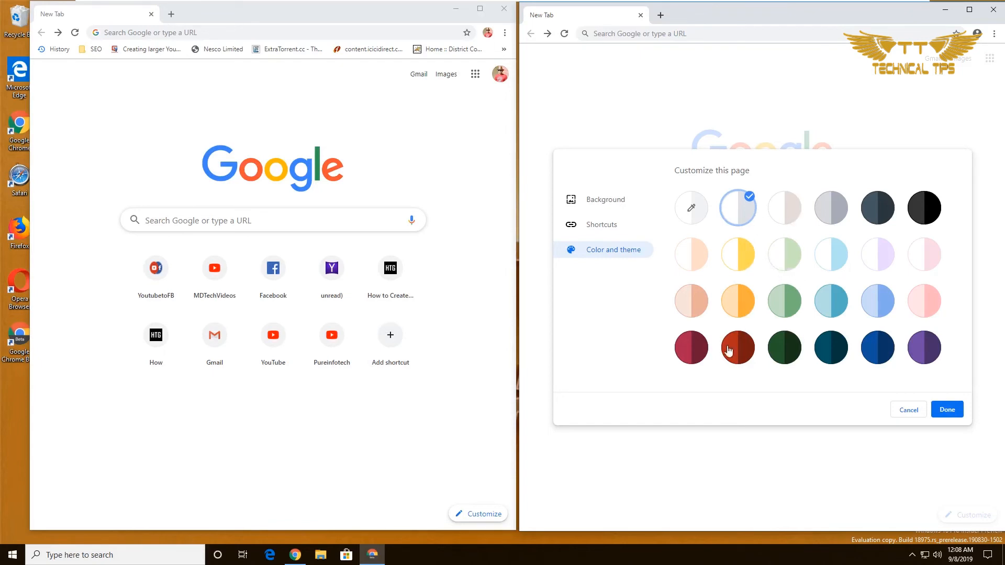
left_click(736, 347)
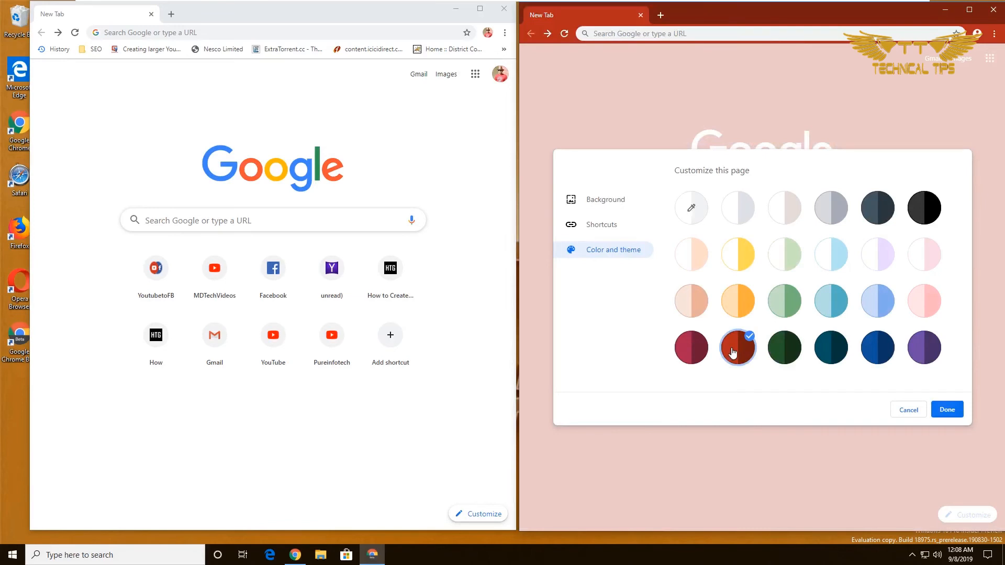
left_click(784, 347)
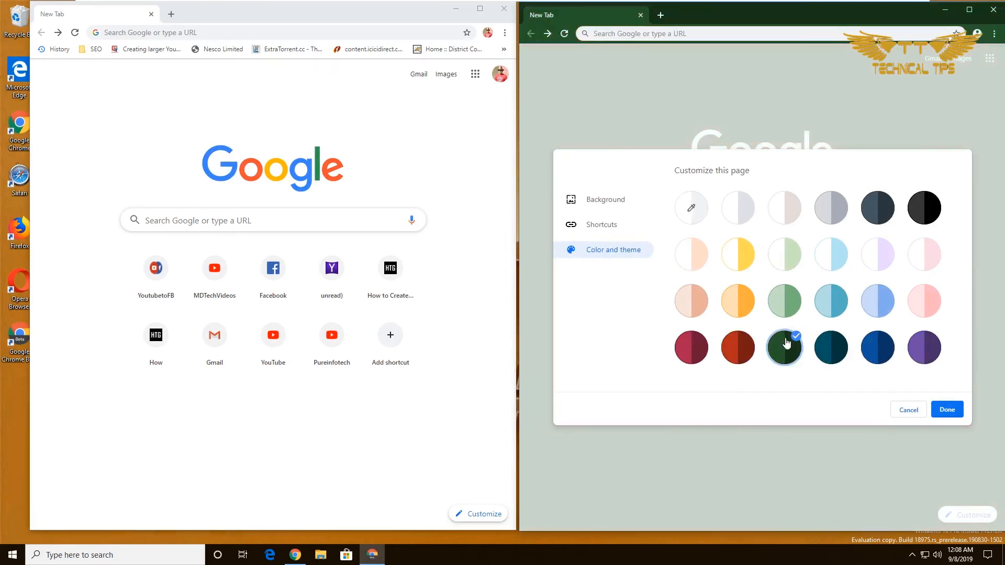
left_click(785, 302)
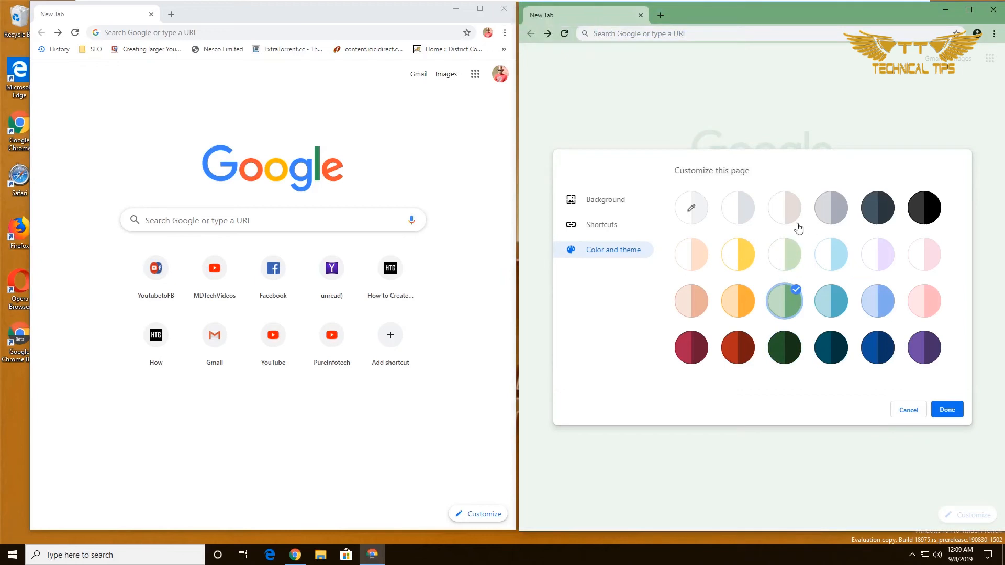
mouse_move(690, 207)
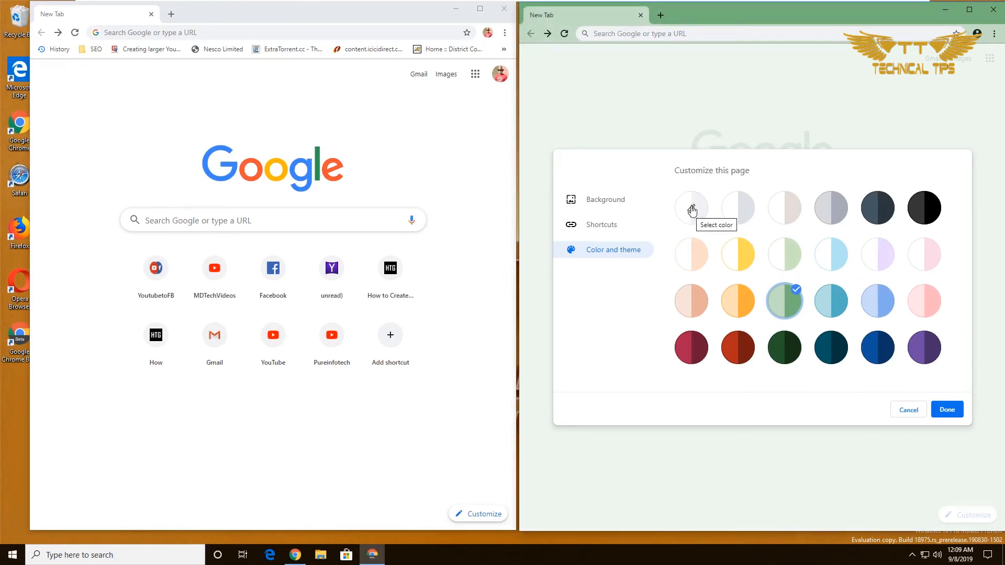
Bring up the custom color picker and dismiss it without choosing a color.
left_click(690, 207)
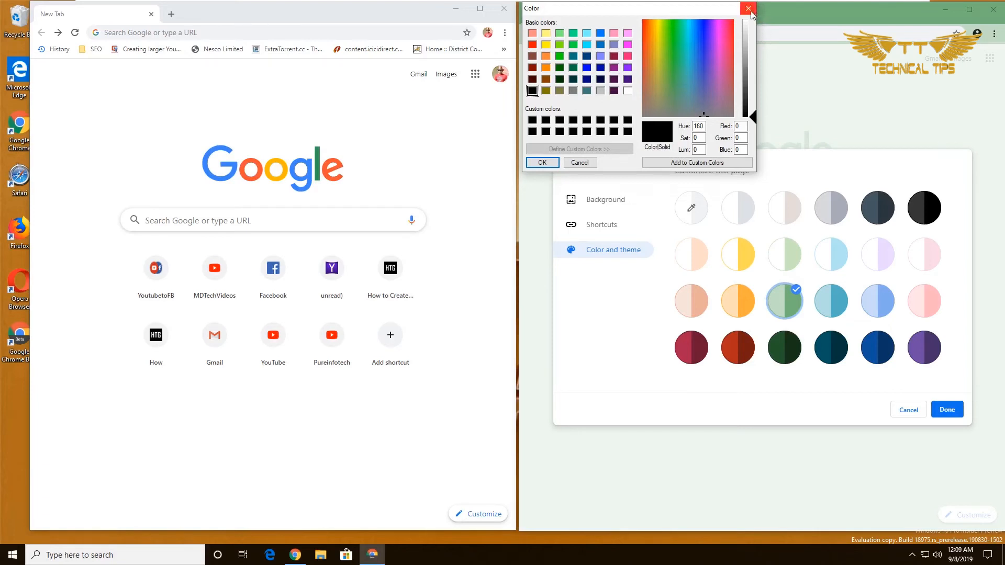
left_click(746, 8)
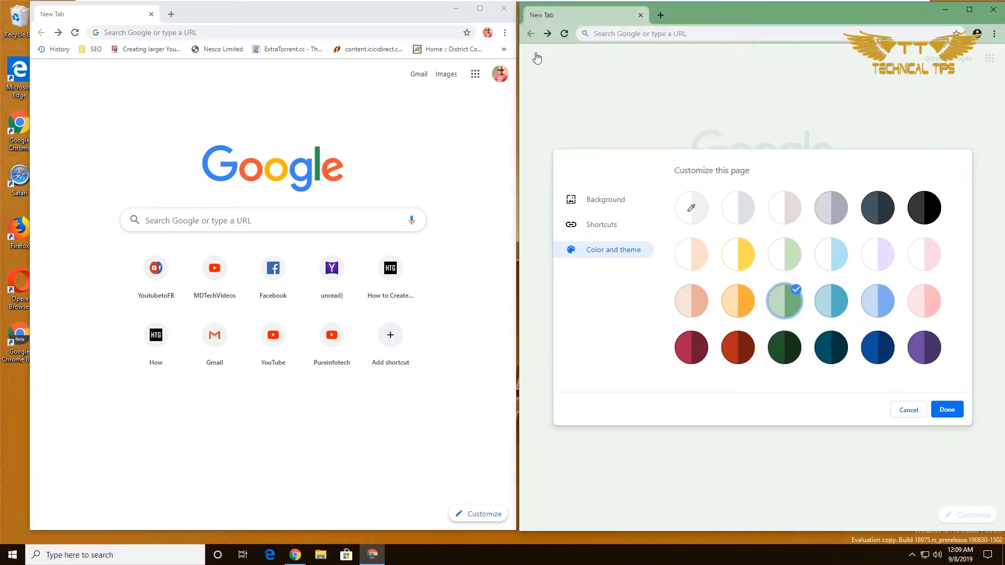
mouse_move(873, 410)
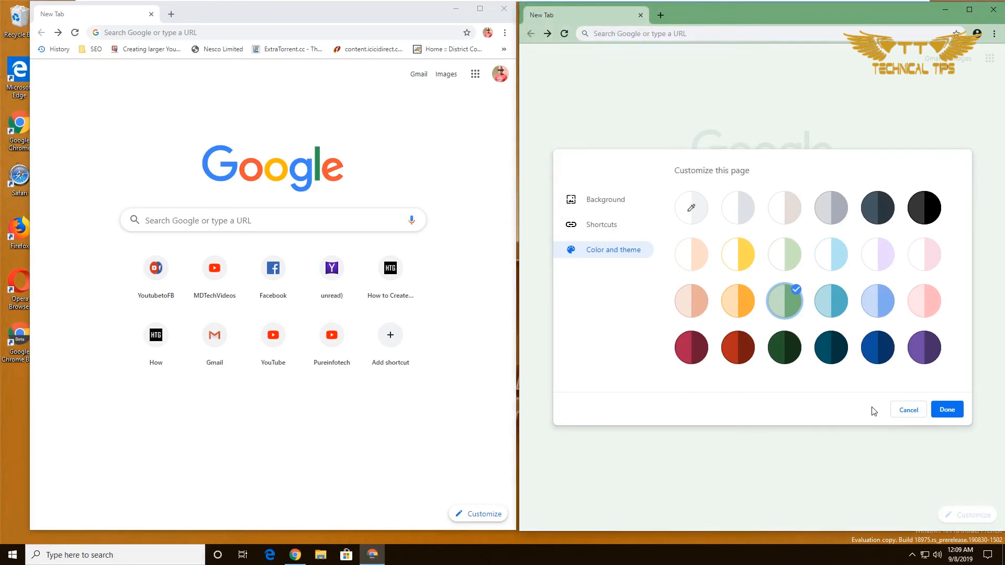
mouse_move(862, 407)
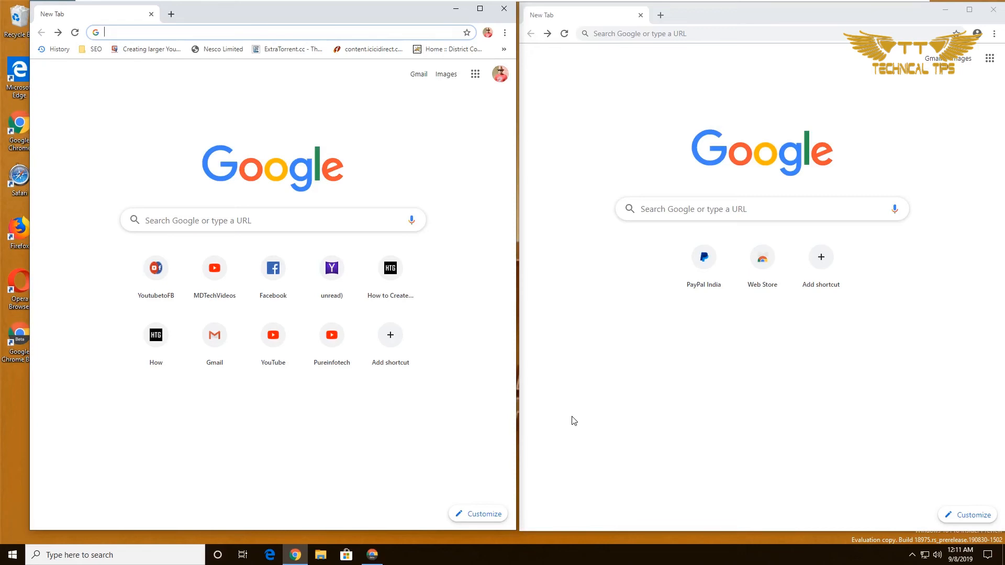
Load paypal.com in the windows to compare the EV indicator, then close both windows.
type("paypal.com/in/home")
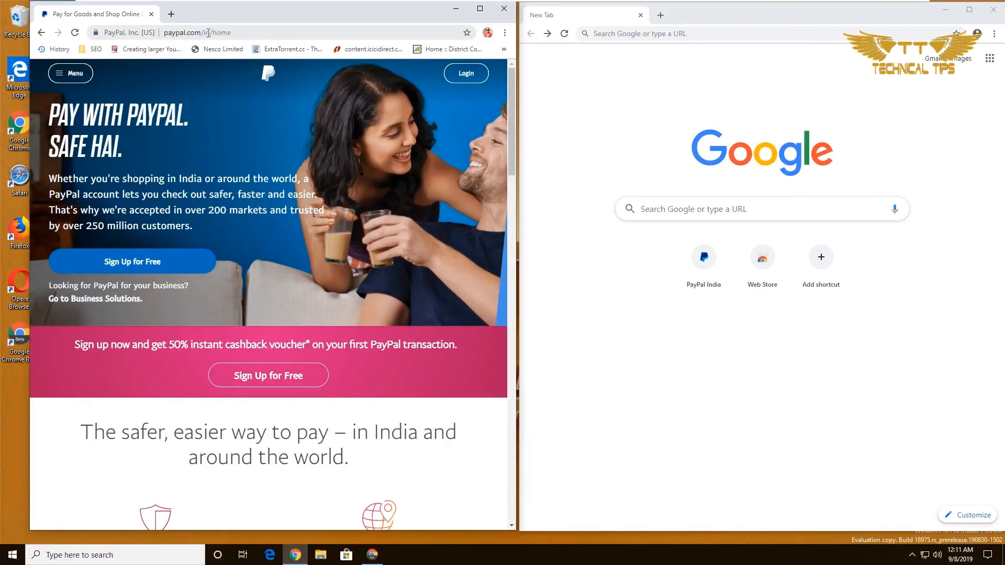
mouse_move(119, 35)
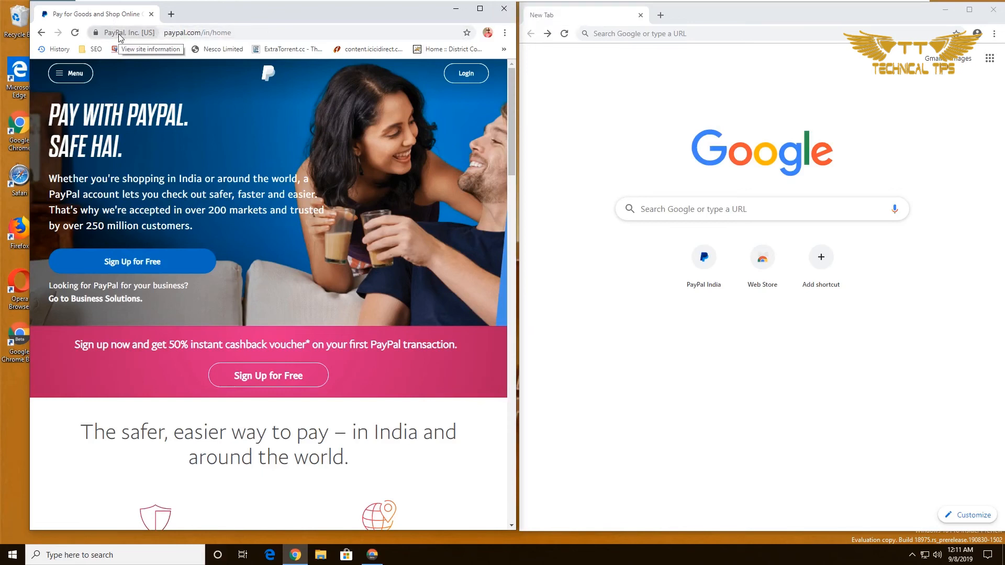
mouse_move(548, 69)
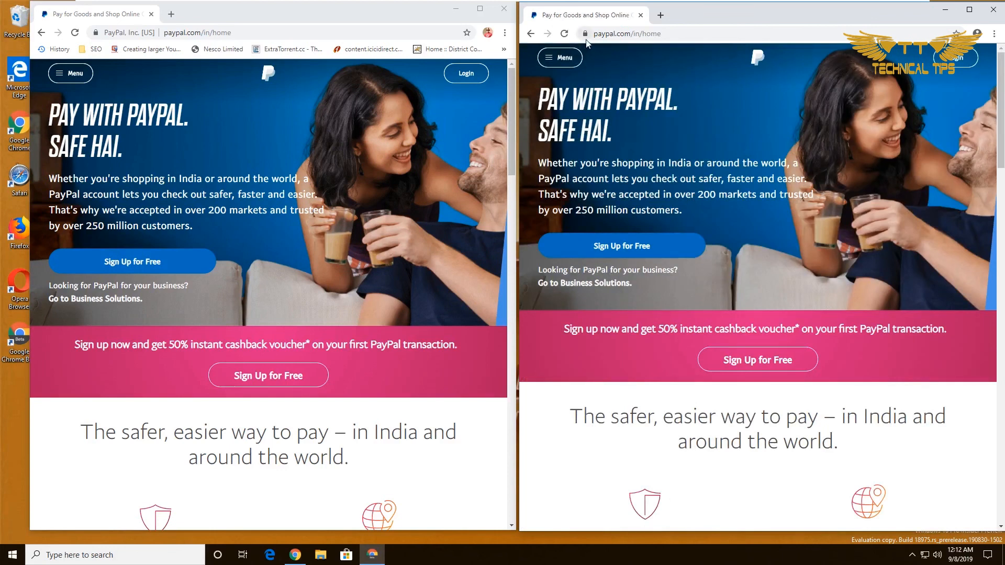
mouse_move(586, 37)
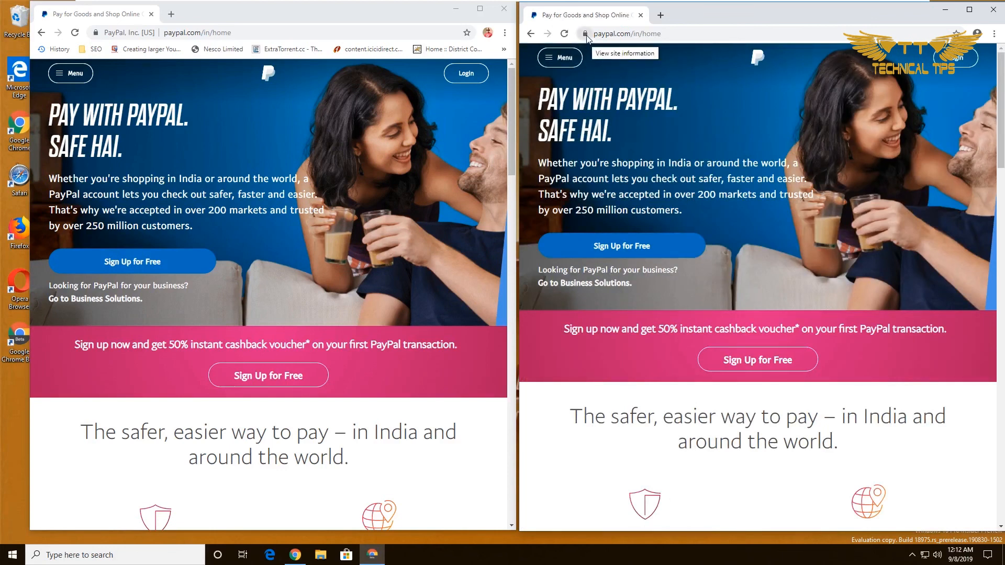
mouse_move(609, 46)
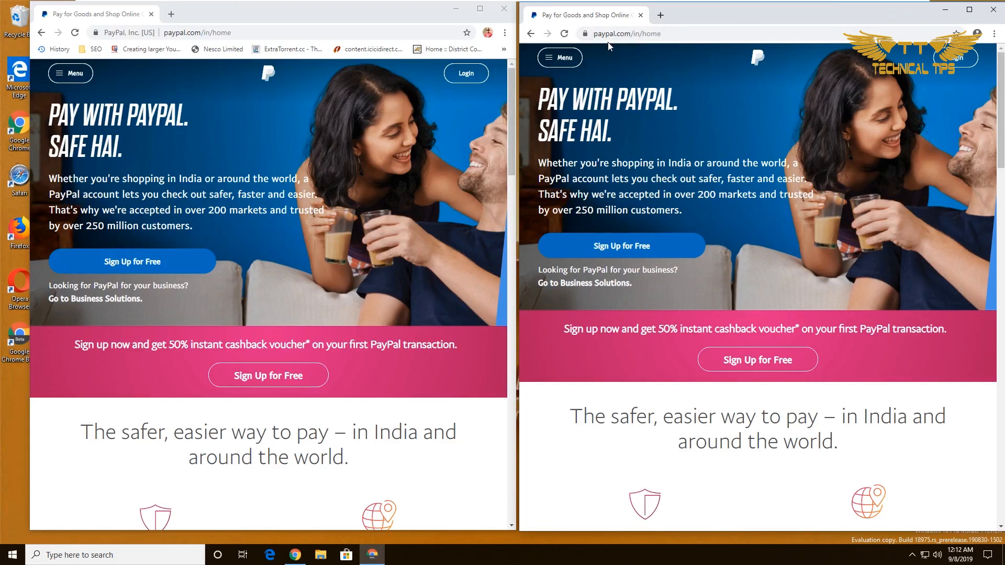
mouse_move(109, 35)
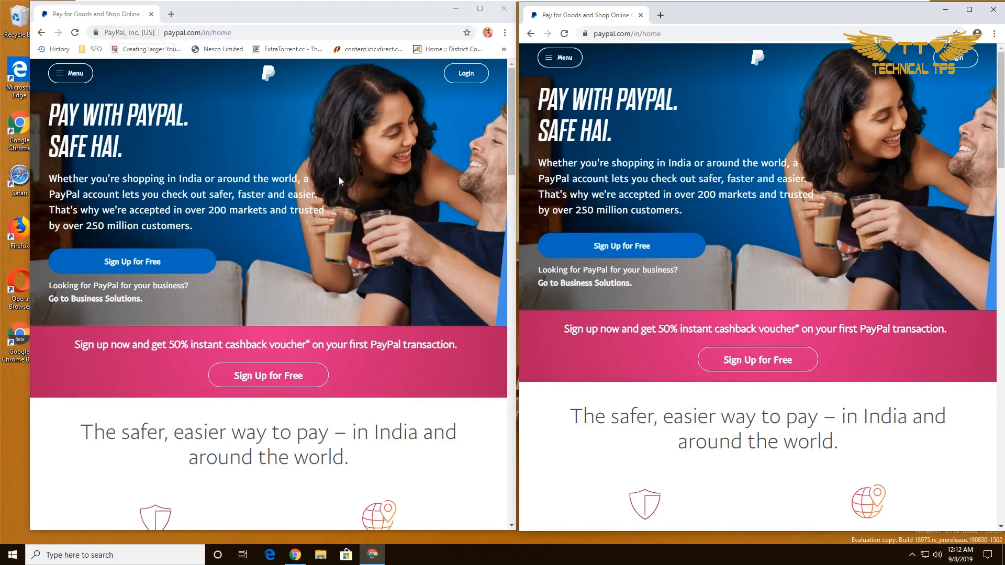
mouse_move(452, 100)
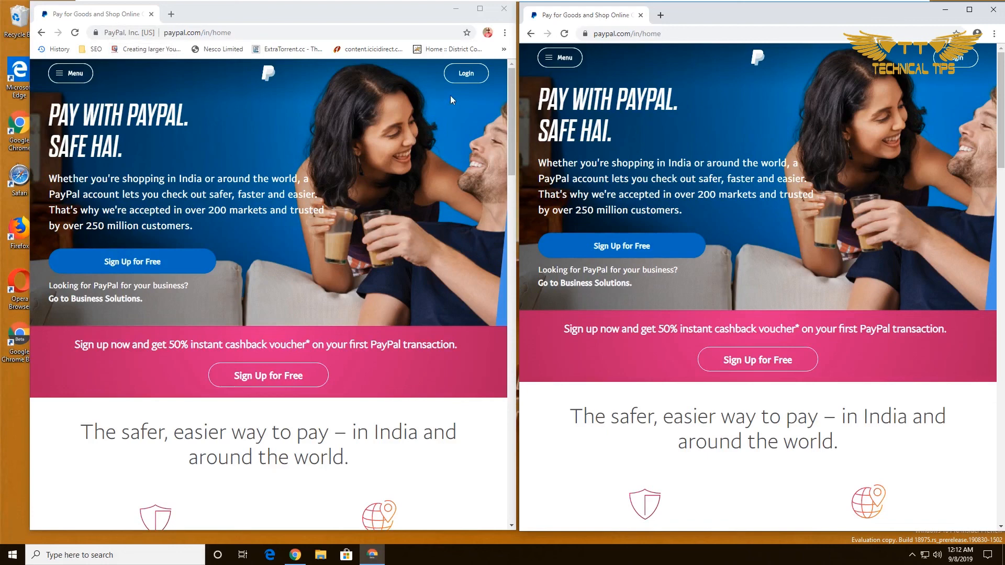
mouse_move(504, 11)
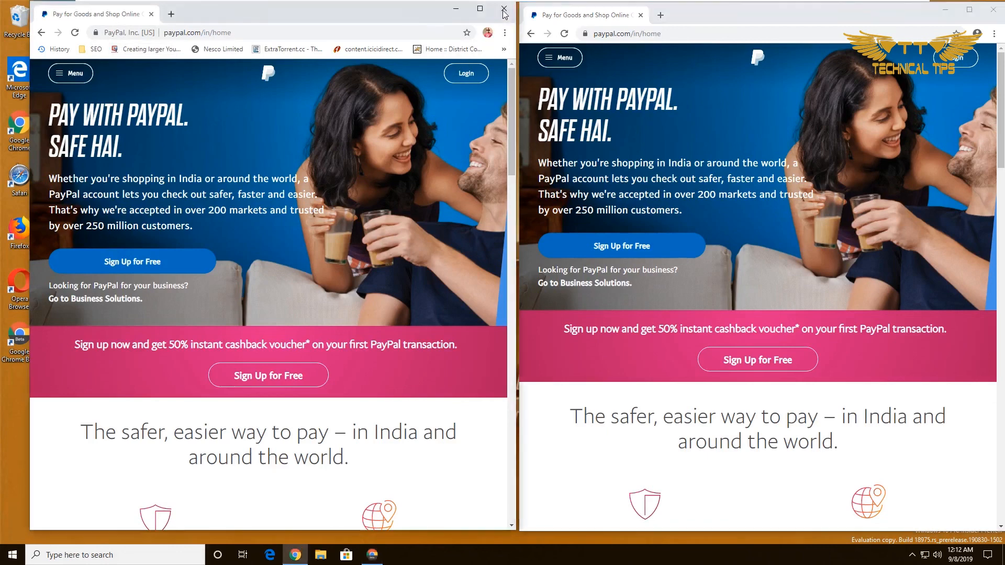
left_click(500, 9)
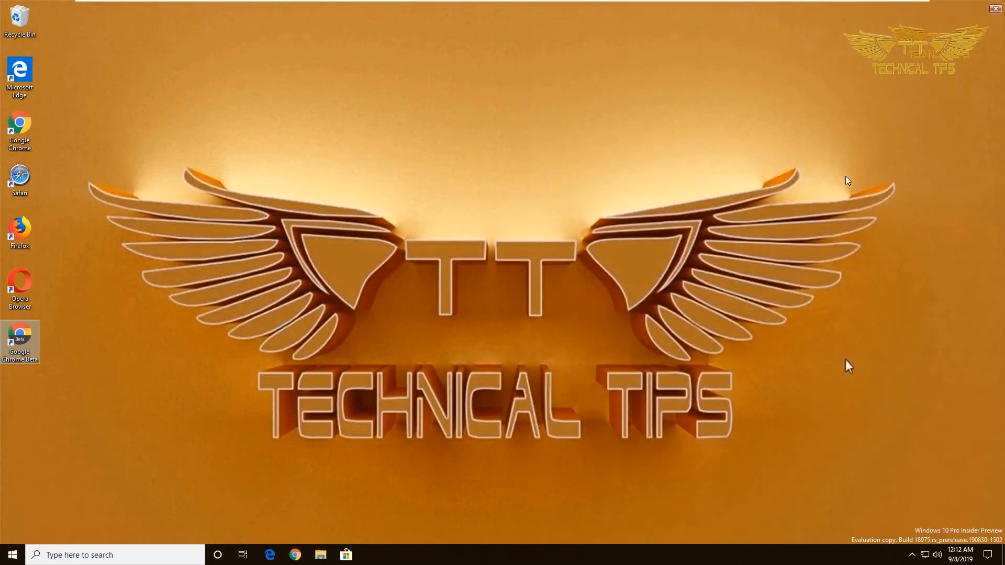